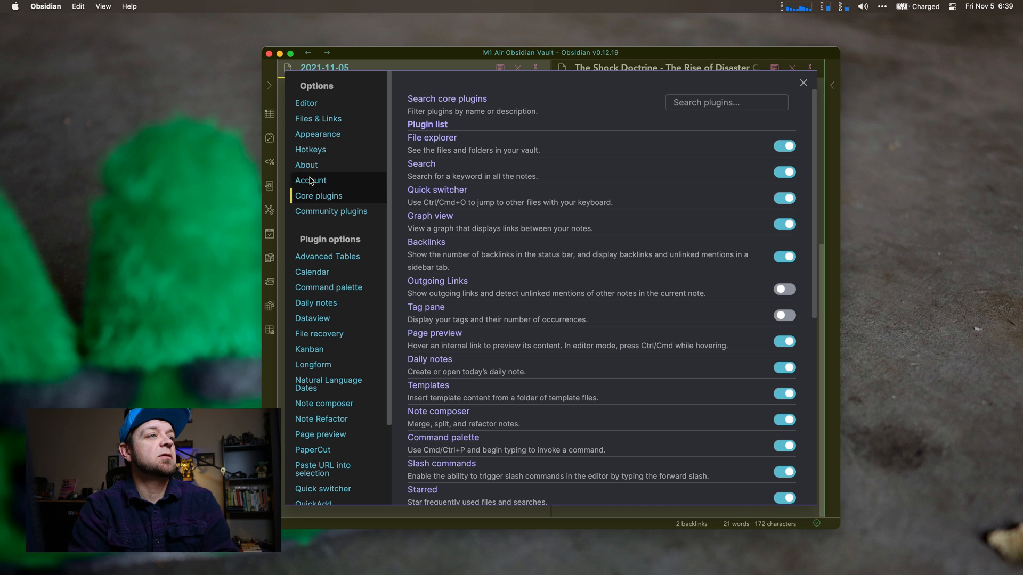
Step: Search the community plugin catalogue for 'quick' and scroll through QuickAdd's details page
{"action": "left_click", "coordinate": [331, 212]}
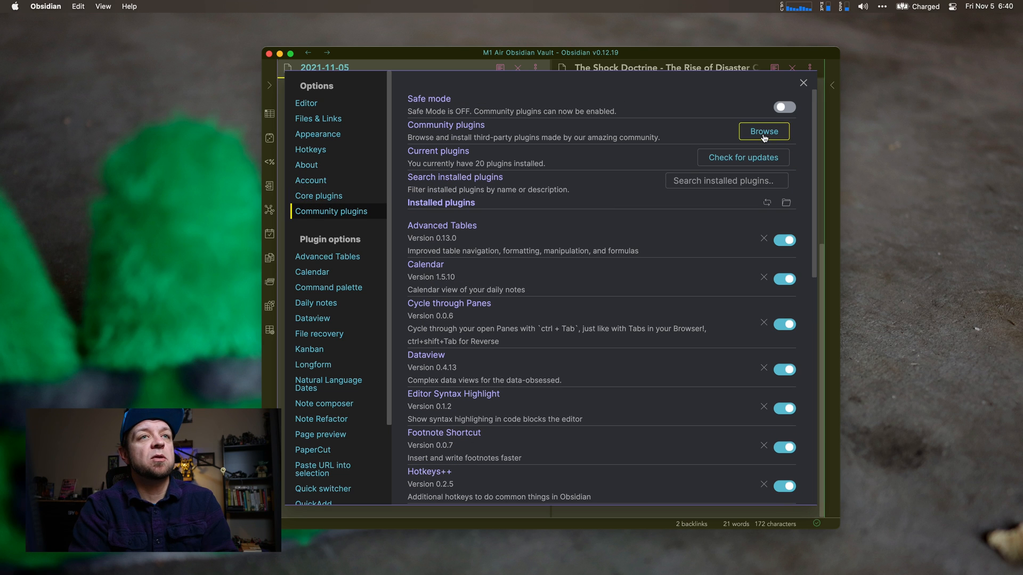
{"action": "left_click", "coordinate": [763, 131]}
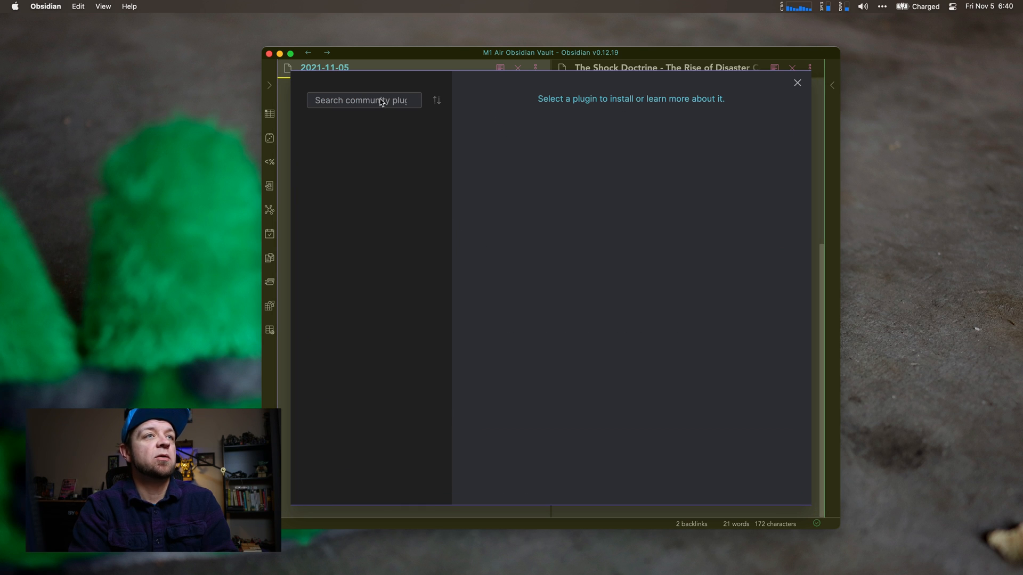
{"action": "left_click", "coordinate": [363, 100]}
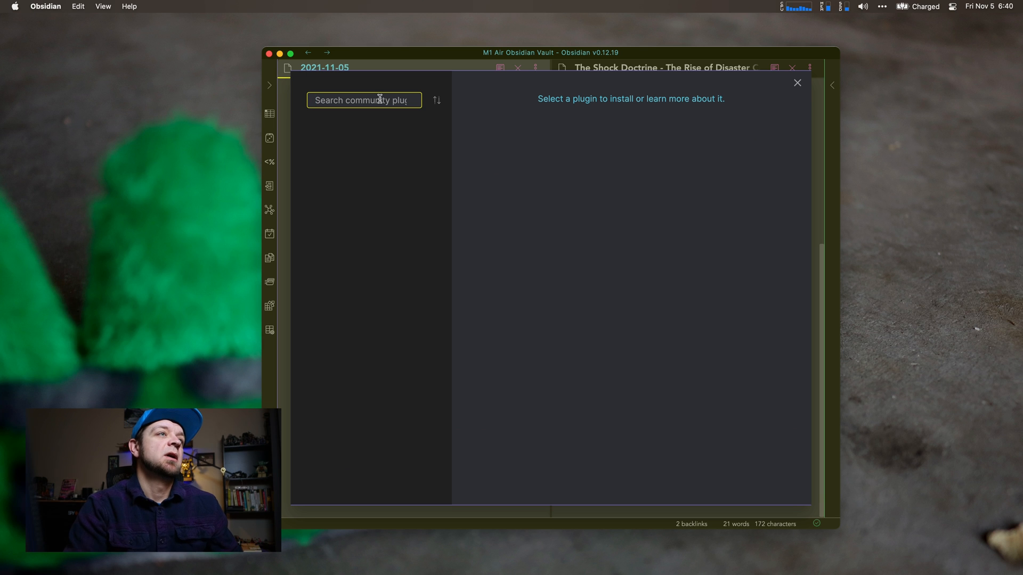
{"action": "type", "text": "q"}
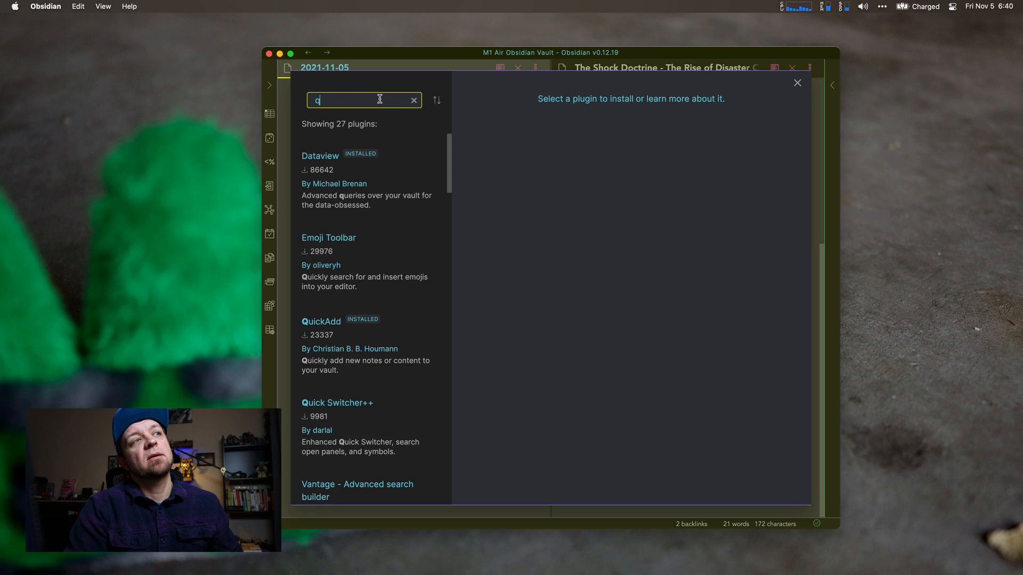
{"action": "type", "text": "uick"}
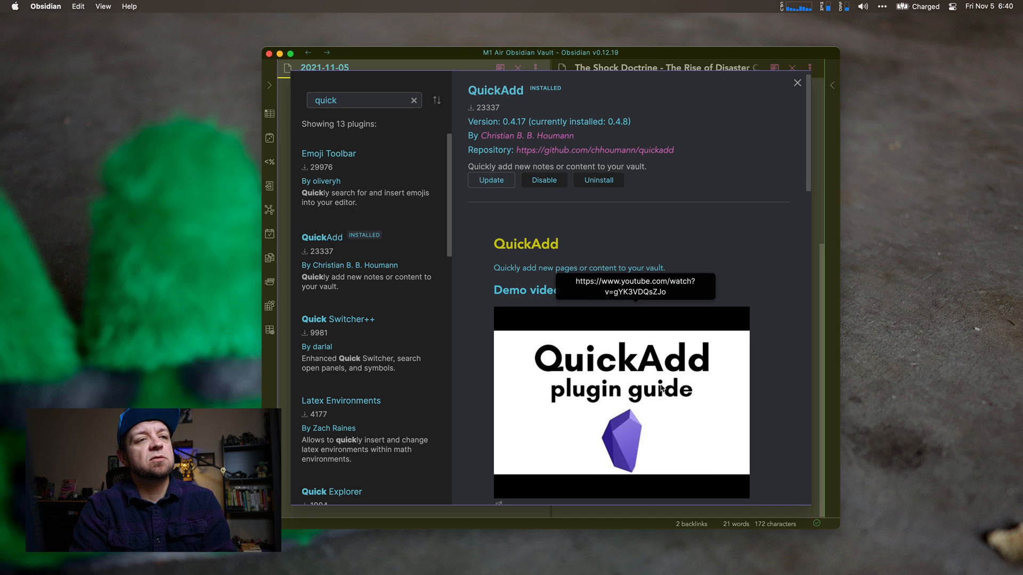
{"action": "scroll", "scroll_direction": "down", "scroll_amount": 3}
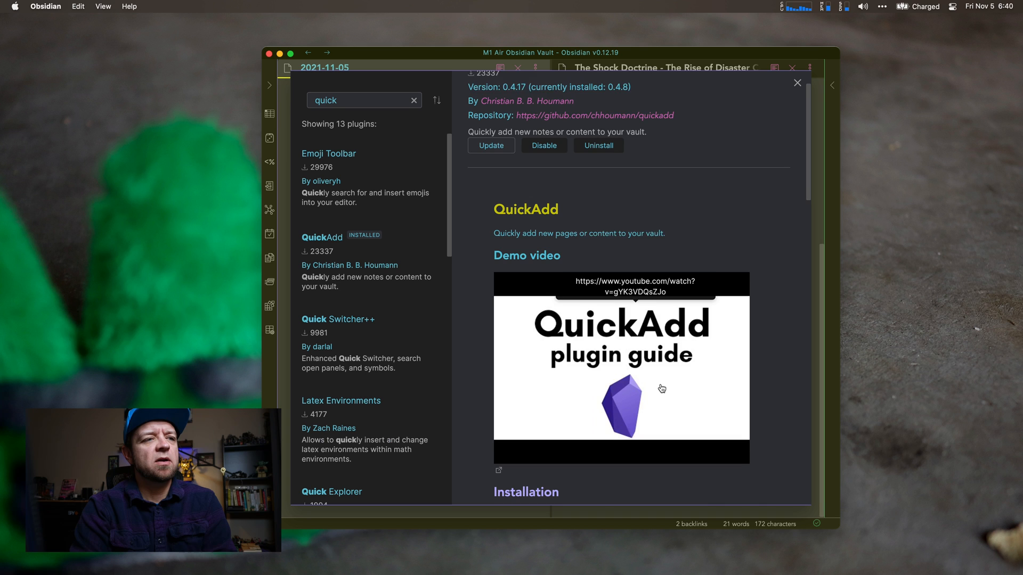
{"action": "scroll", "scroll_direction": "down", "scroll_amount": 3}
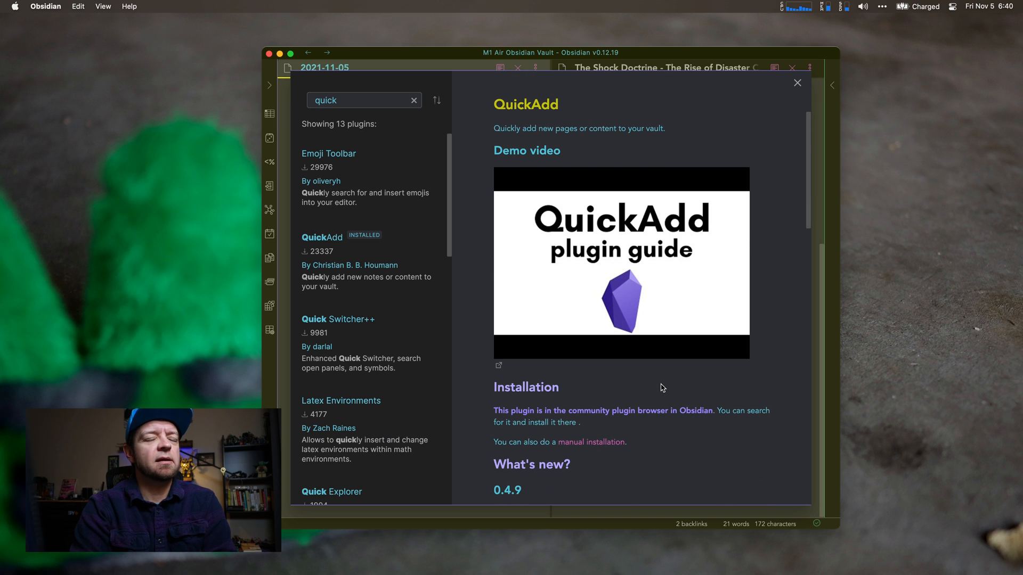
{"action": "scroll", "scroll_direction": "down", "scroll_amount": 3}
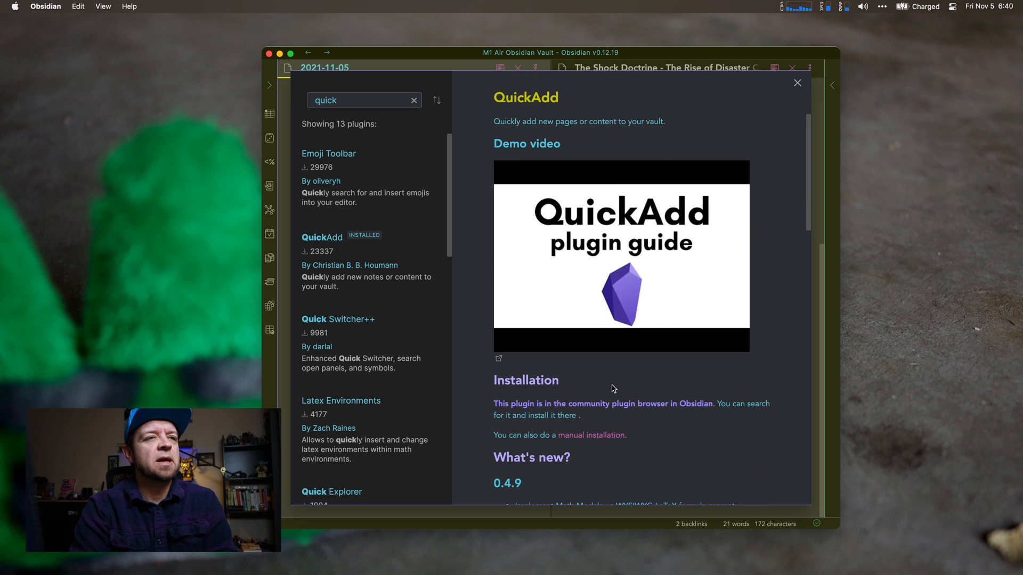
{"action": "mouse_move", "coordinate": [620, 255]}
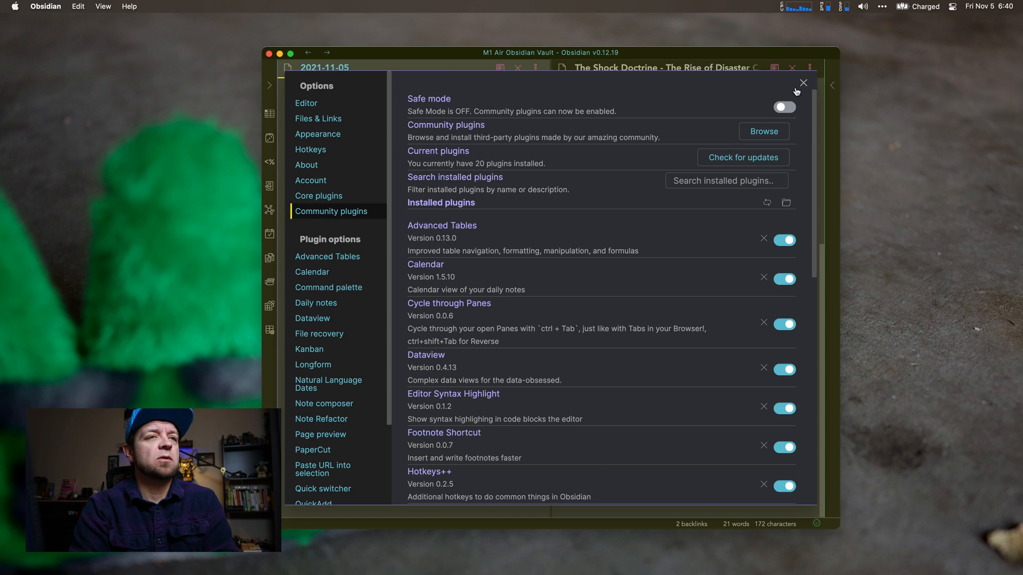
Step: From The Shock Doctrine note, run QuickAdd: Log Book to add a 06:40 Reading entry
{"action": "left_click", "coordinate": [803, 84]}
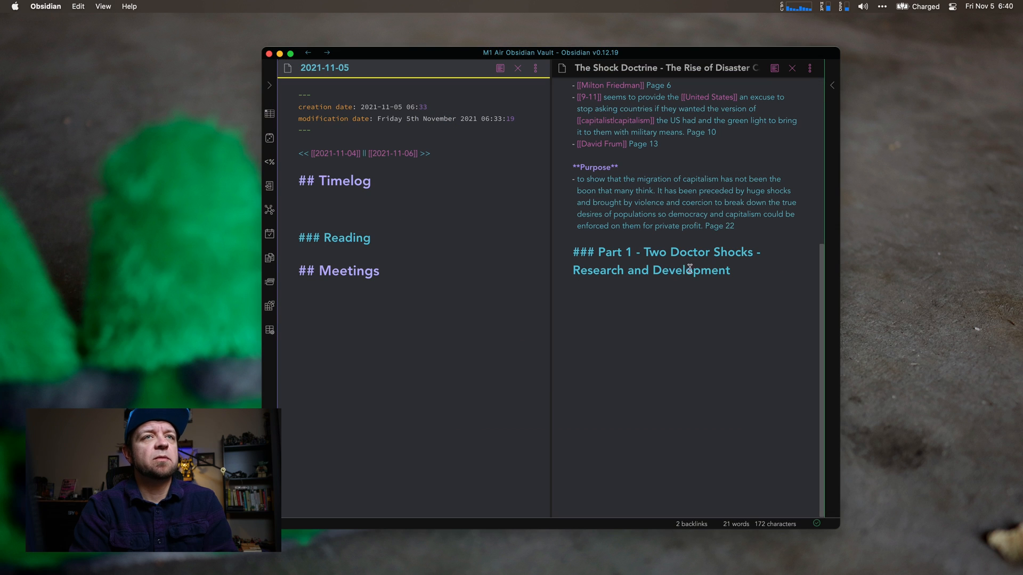
{"action": "left_click", "coordinate": [653, 356]}
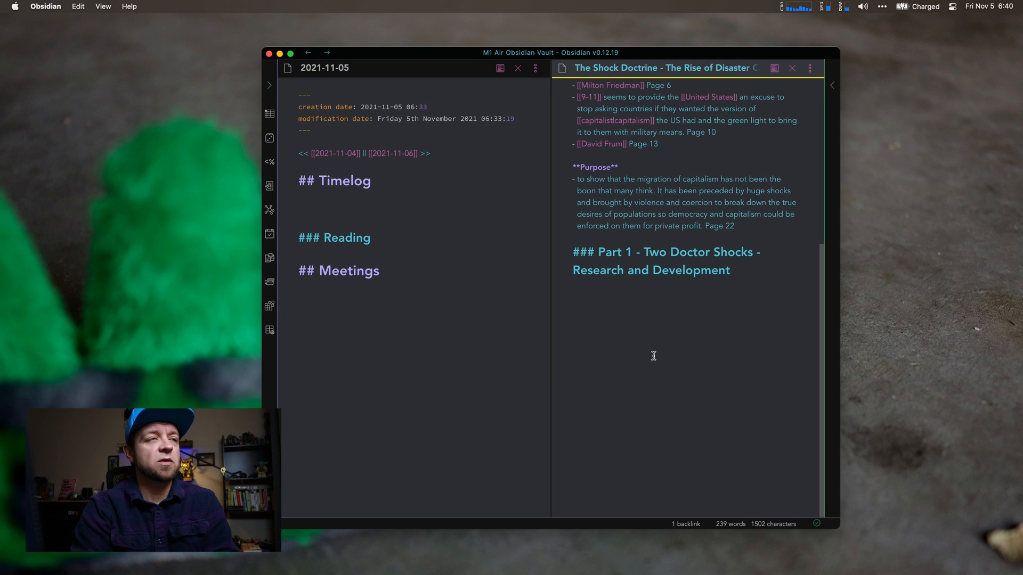
{"action": "left_click", "coordinate": [572, 299]}
{"action": "type", "text": "/"}
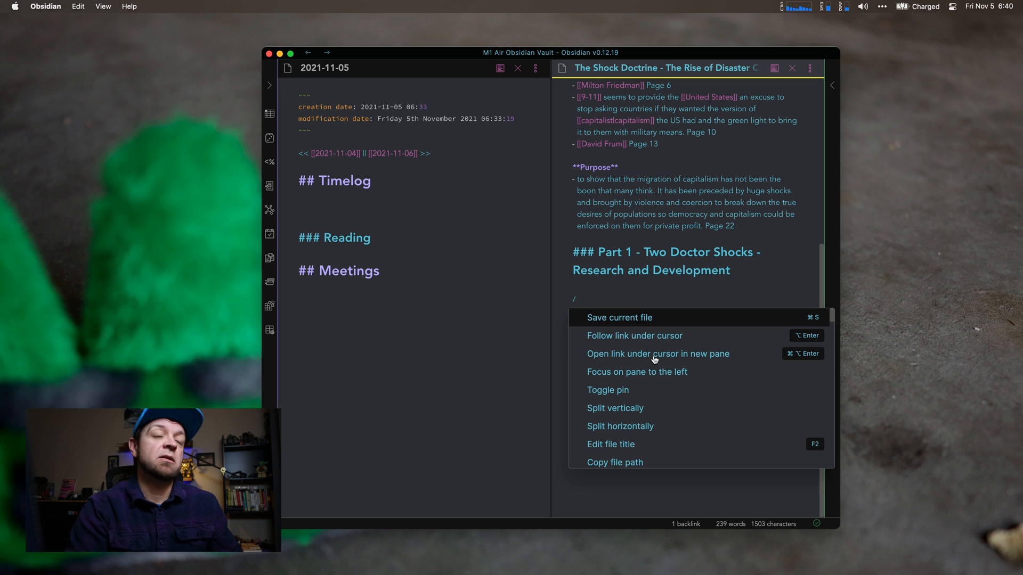
{"action": "type", "text": "log"}
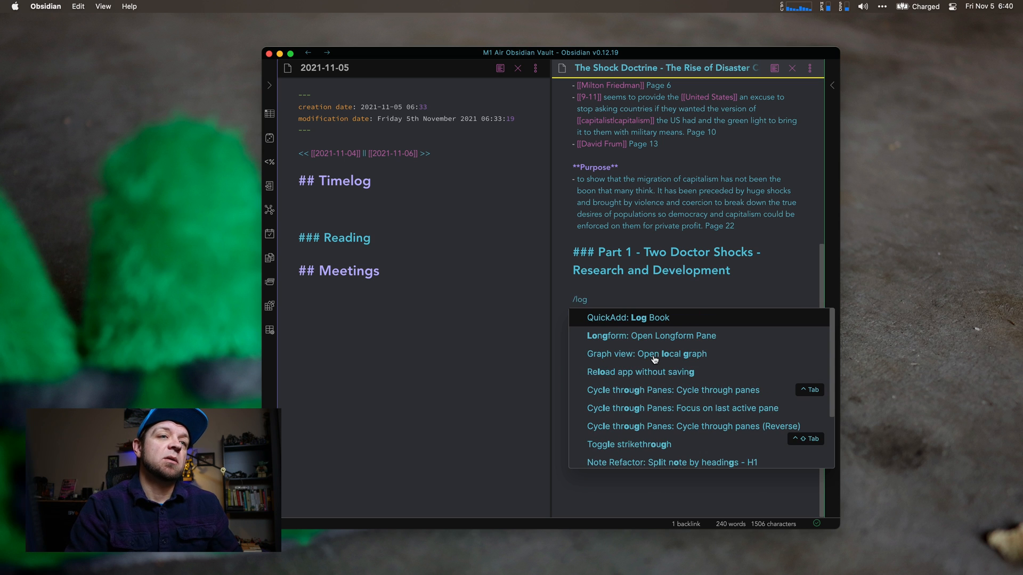
{"action": "left_click", "coordinate": [627, 317]}
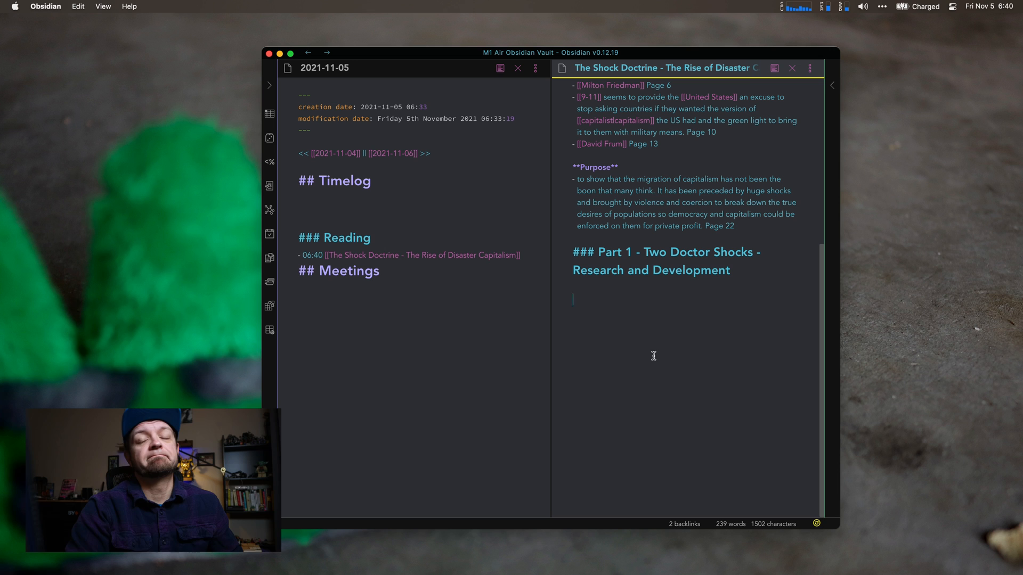
{"action": "mouse_move", "coordinate": [512, 274]}
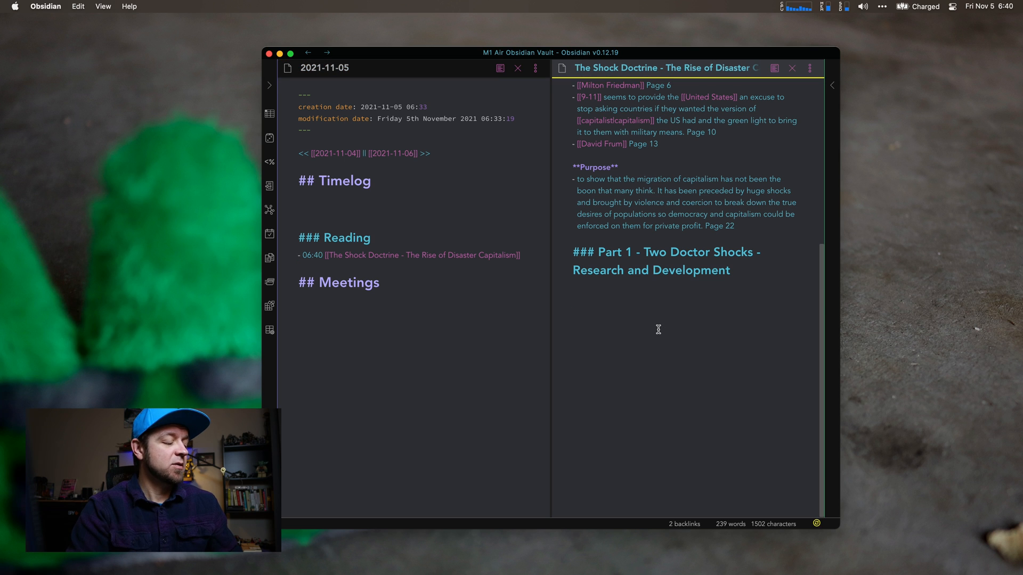
Step: Run QuickAdd: Book via /bo to create a note titled 'This is a book ttile'
{"action": "type", "text": "/bo"}
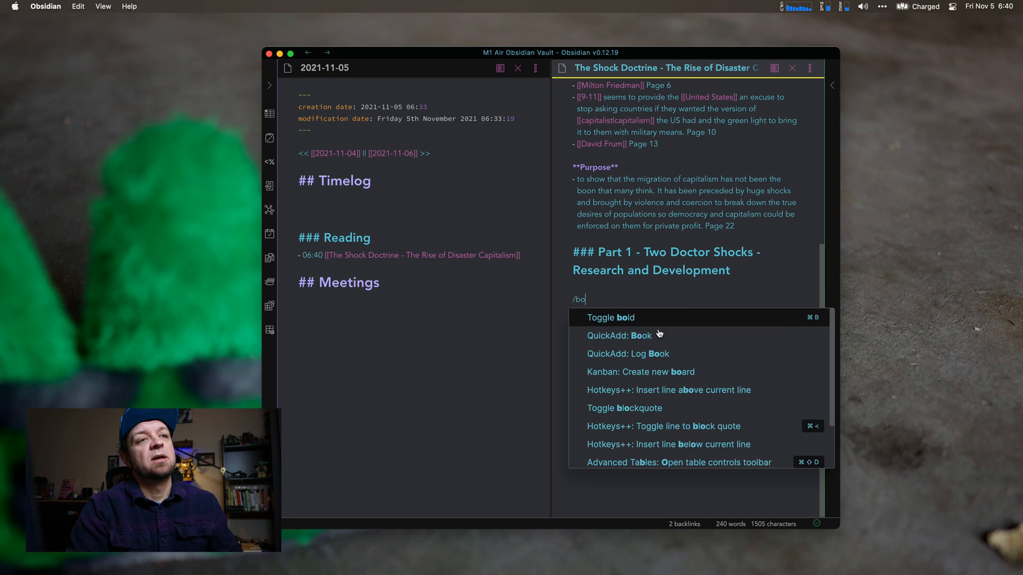
{"action": "left_click", "coordinate": [621, 335]}
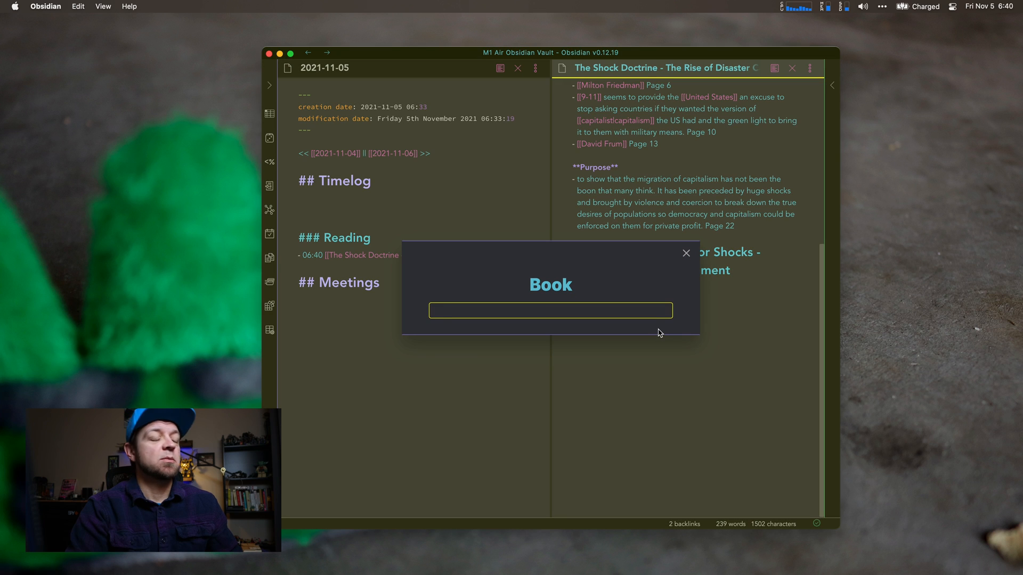
{"action": "type", "text": "This is a a"}
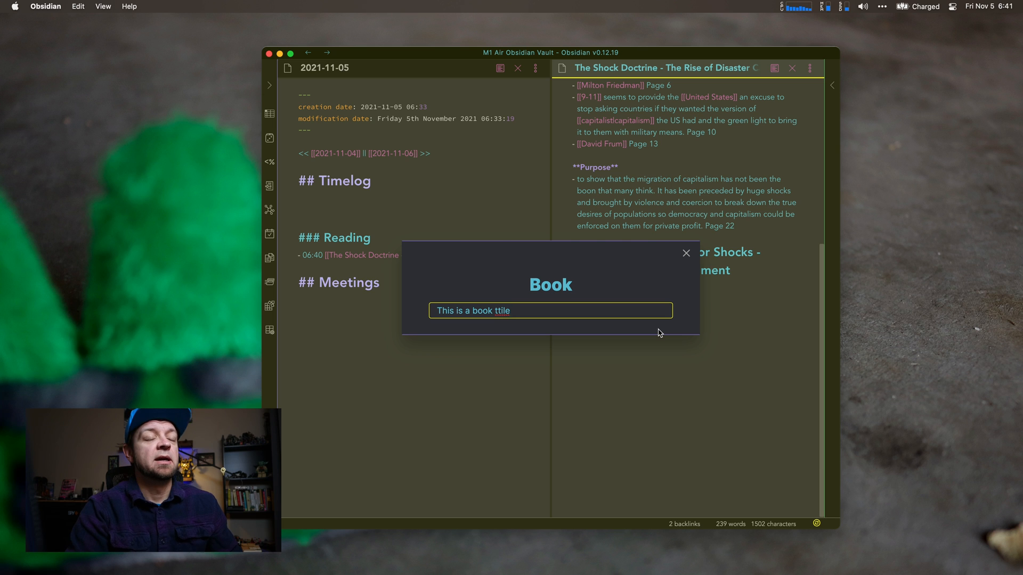
{"action": "key", "text": "Return"}
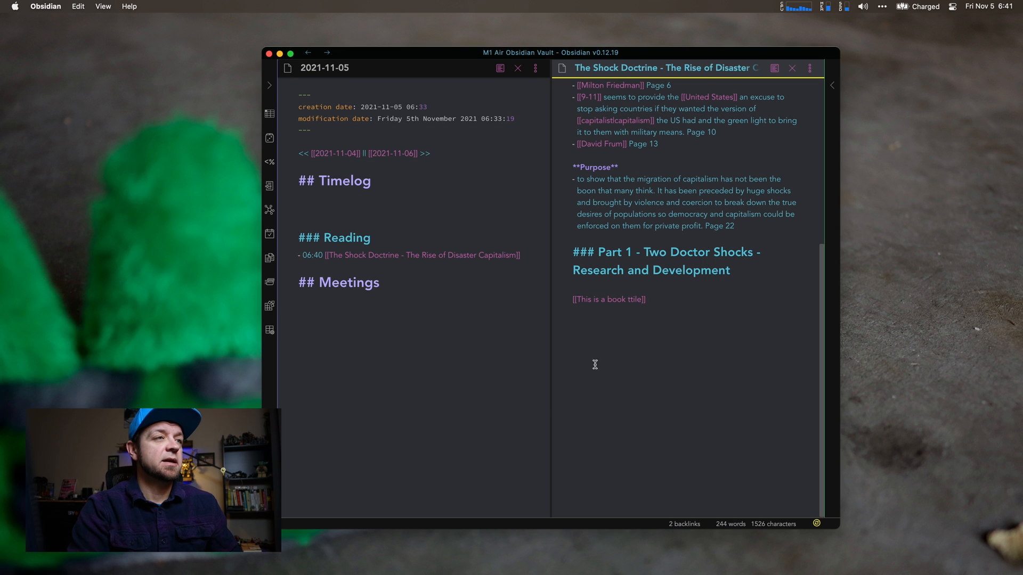
{"action": "mouse_move", "coordinate": [611, 302]}
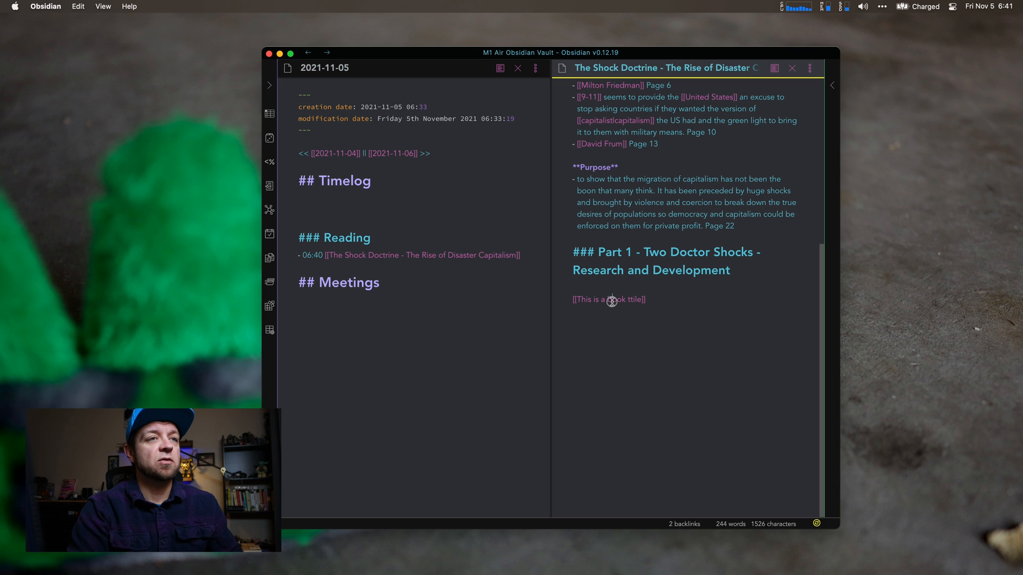
Step: Open the new book note through its link, then close it and the empty pane
{"action": "left_click", "coordinate": [608, 300]}
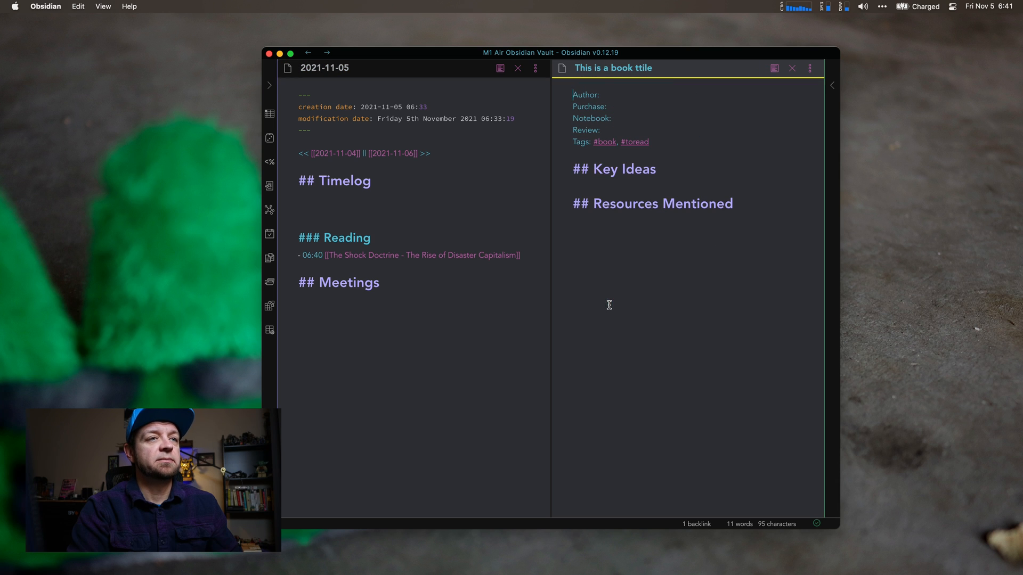
{"action": "mouse_move", "coordinate": [701, 328]}
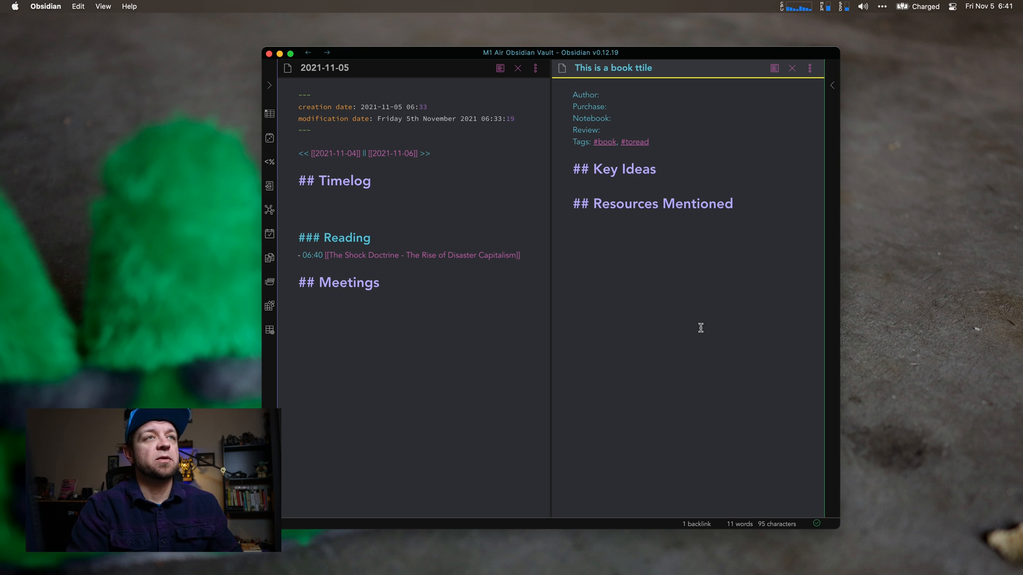
{"action": "left_click", "coordinate": [791, 67]}
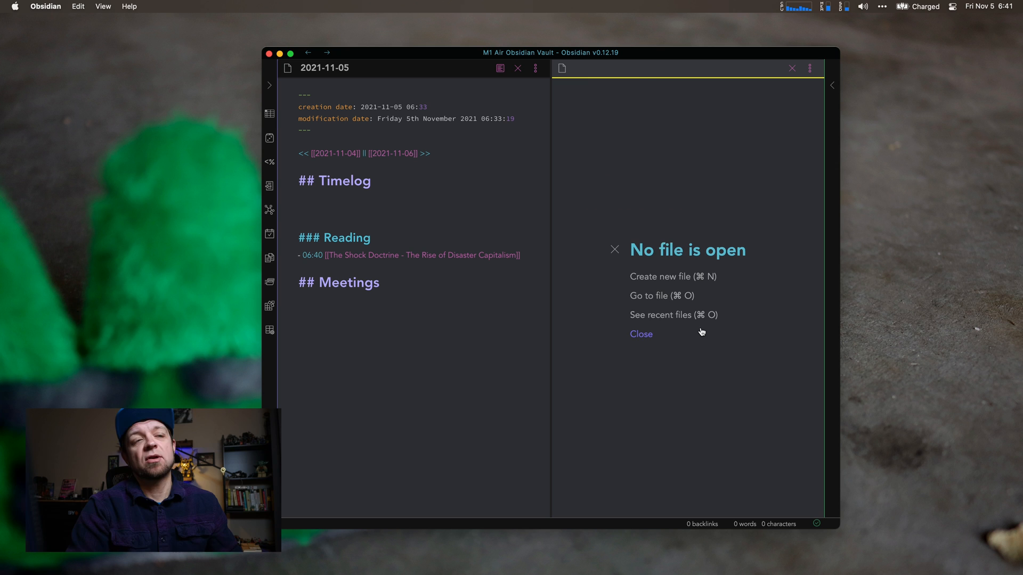
{"action": "left_click", "coordinate": [421, 255]}
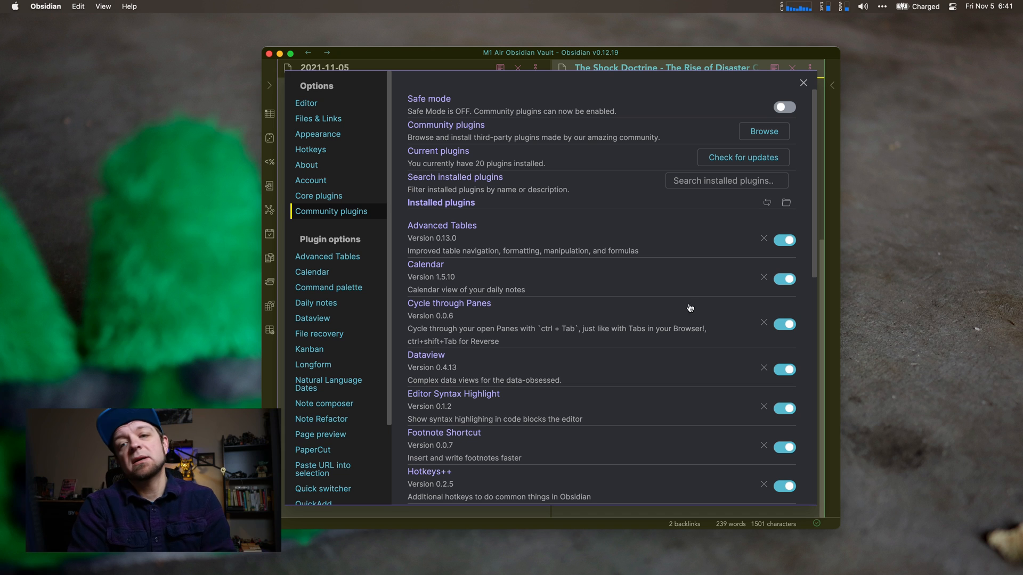
{"action": "mouse_move", "coordinate": [351, 401]}
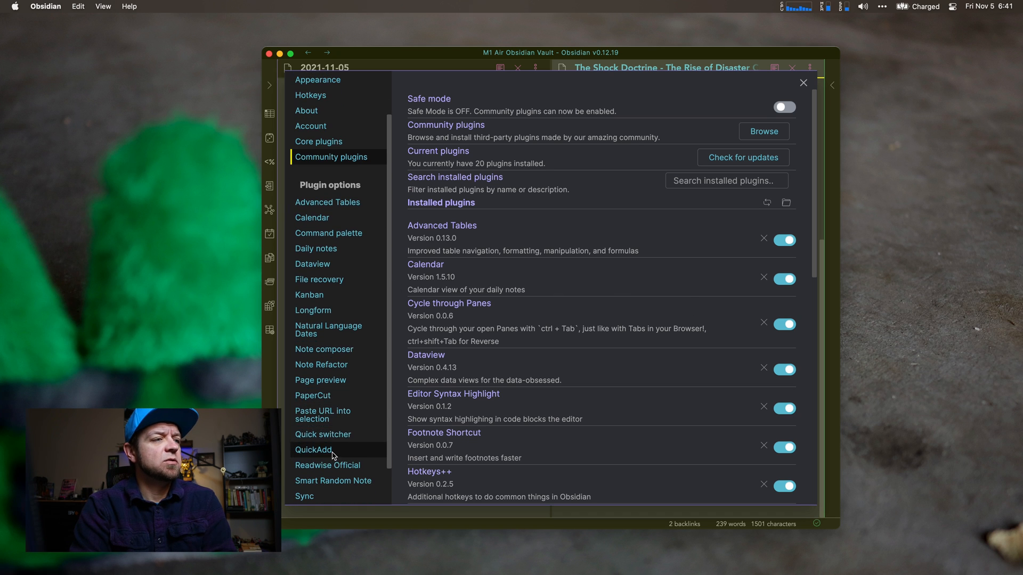
Step: Delete the Test - Capture and Test - Template choices, then open Log Book's settings
{"action": "left_click", "coordinate": [314, 450]}
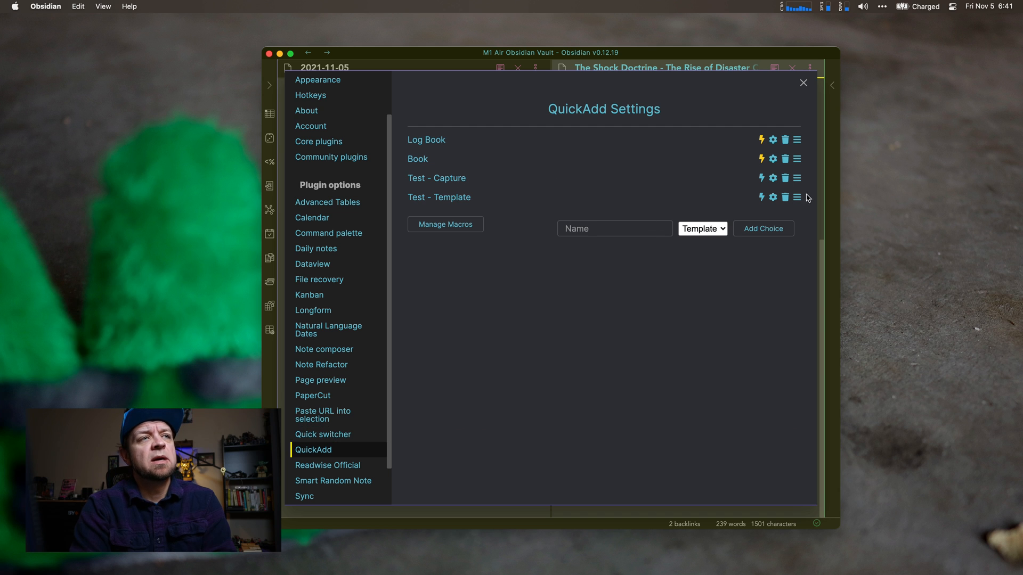
{"action": "mouse_move", "coordinate": [778, 190]}
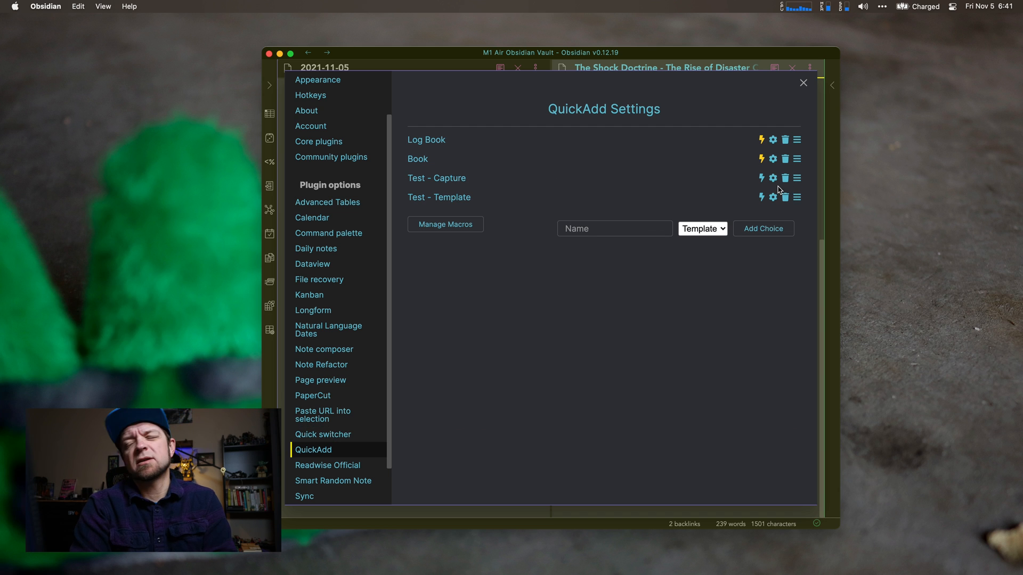
{"action": "left_click", "coordinate": [785, 177]}
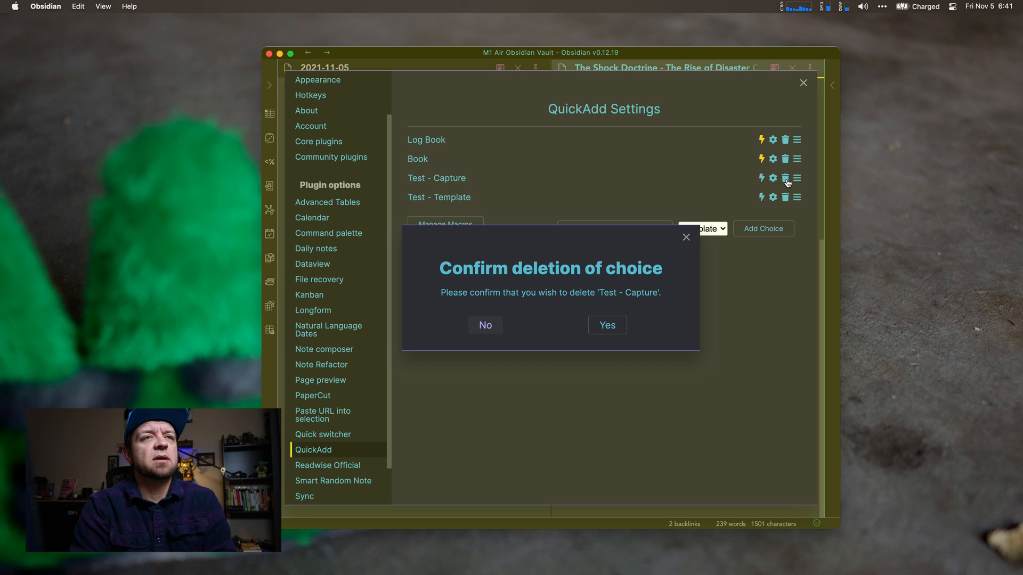
{"action": "left_click", "coordinate": [606, 325]}
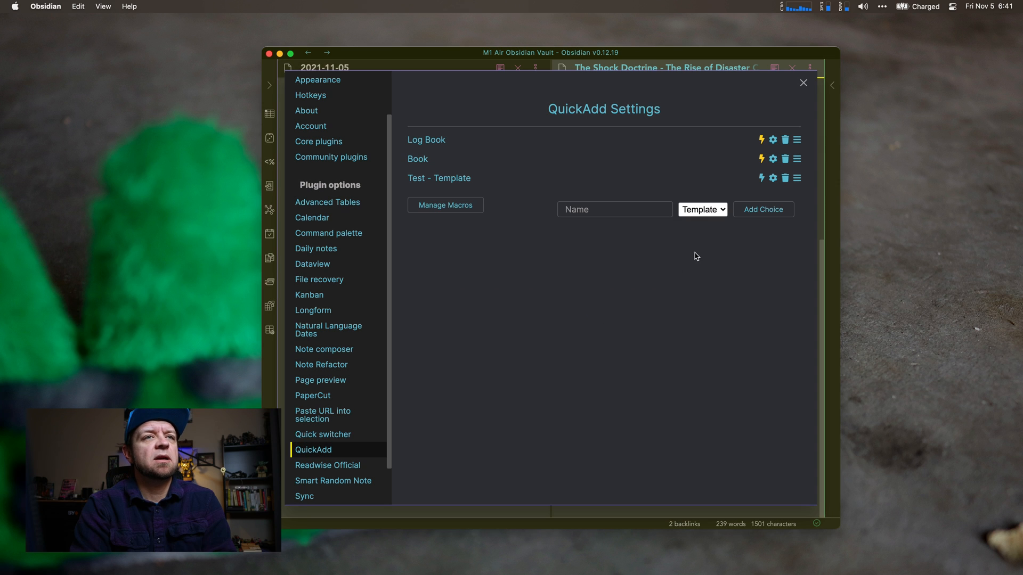
{"action": "left_click", "coordinate": [785, 177]}
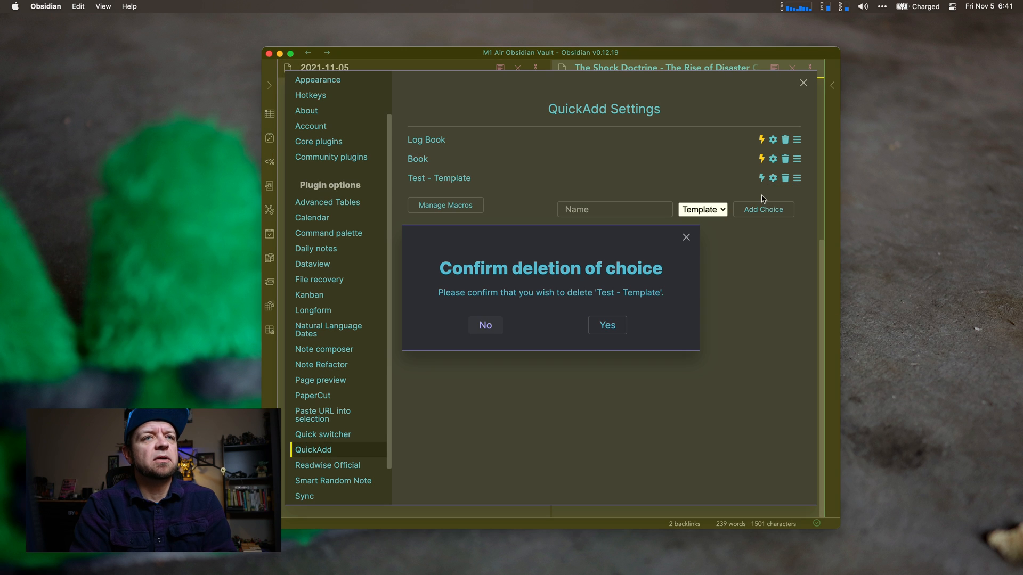
{"action": "left_click", "coordinate": [606, 325]}
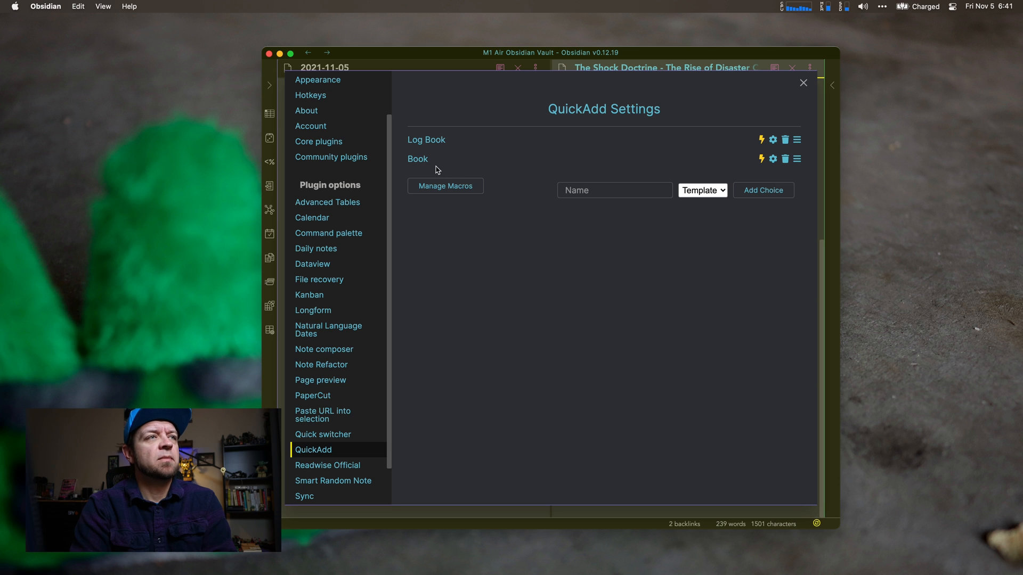
{"action": "mouse_move", "coordinate": [772, 140]}
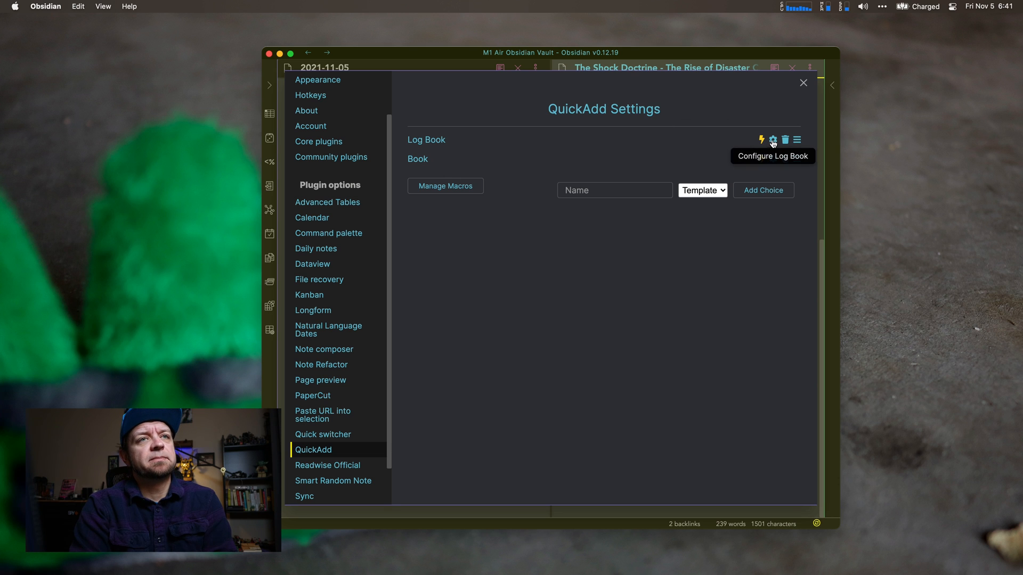
{"action": "left_click", "coordinate": [772, 140]}
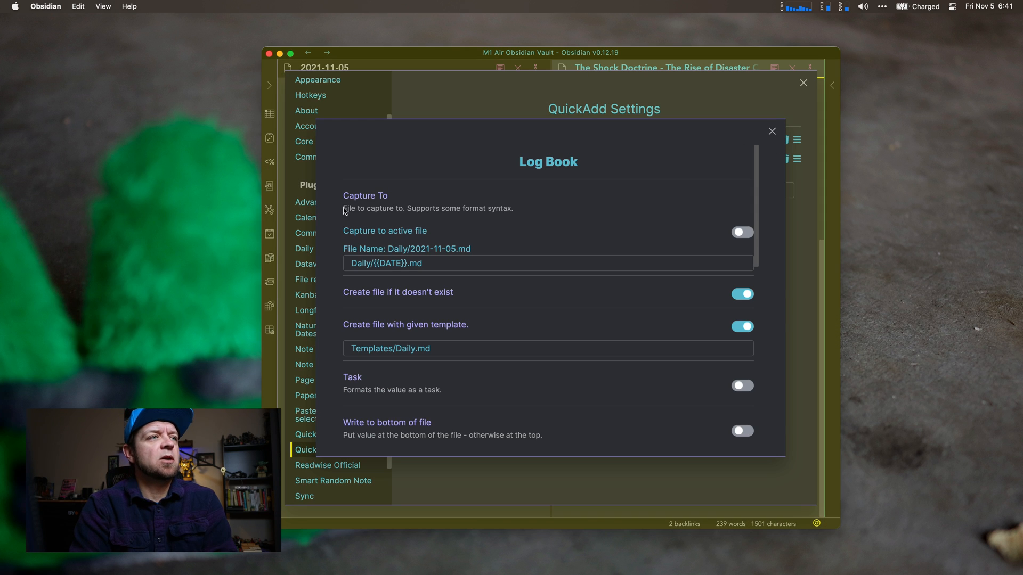
{"action": "mouse_move", "coordinate": [777, 142]}
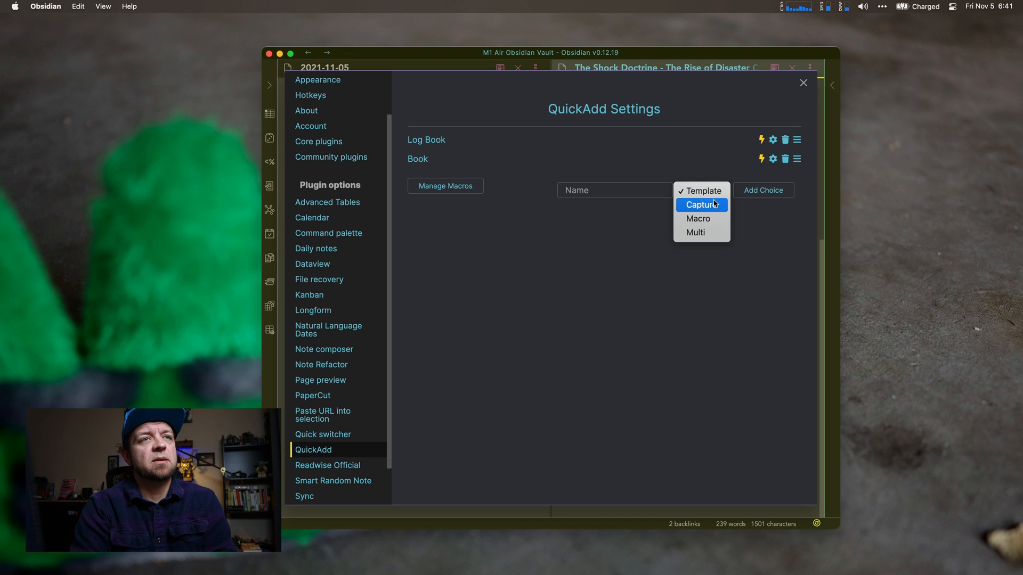
{"action": "mouse_move", "coordinate": [648, 288]}
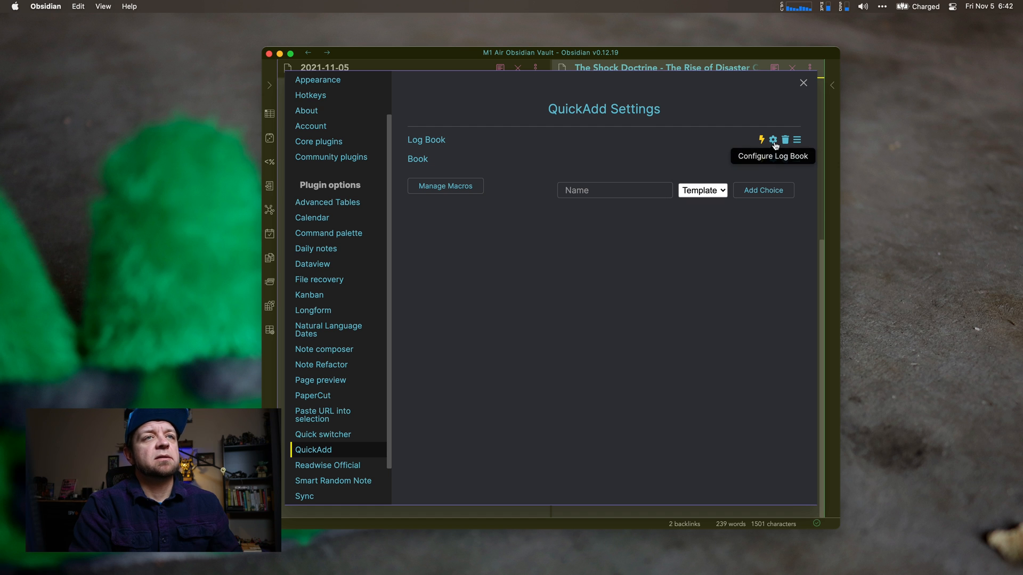
{"action": "left_click", "coordinate": [772, 139]}
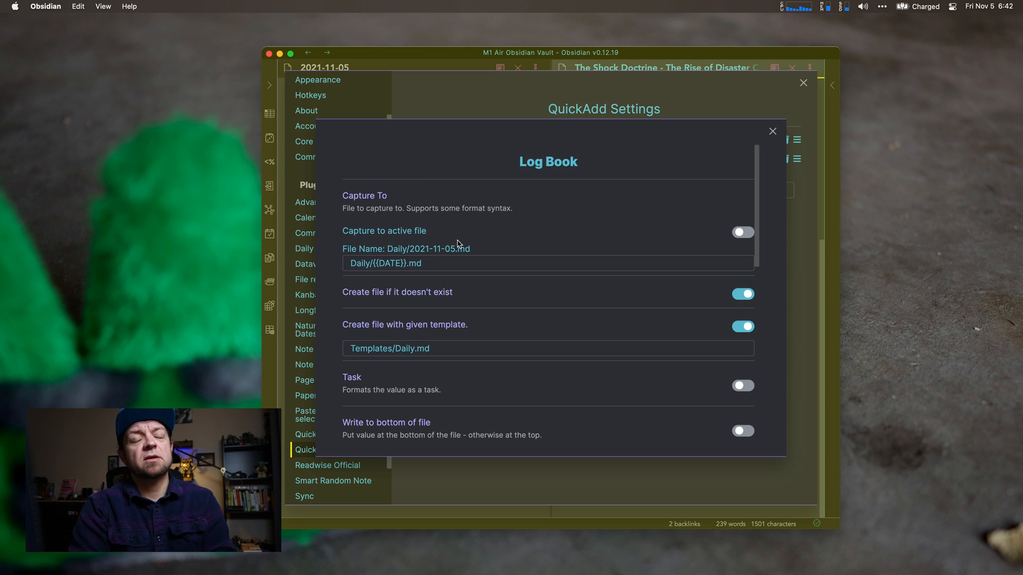
{"action": "mouse_move", "coordinate": [344, 258]}
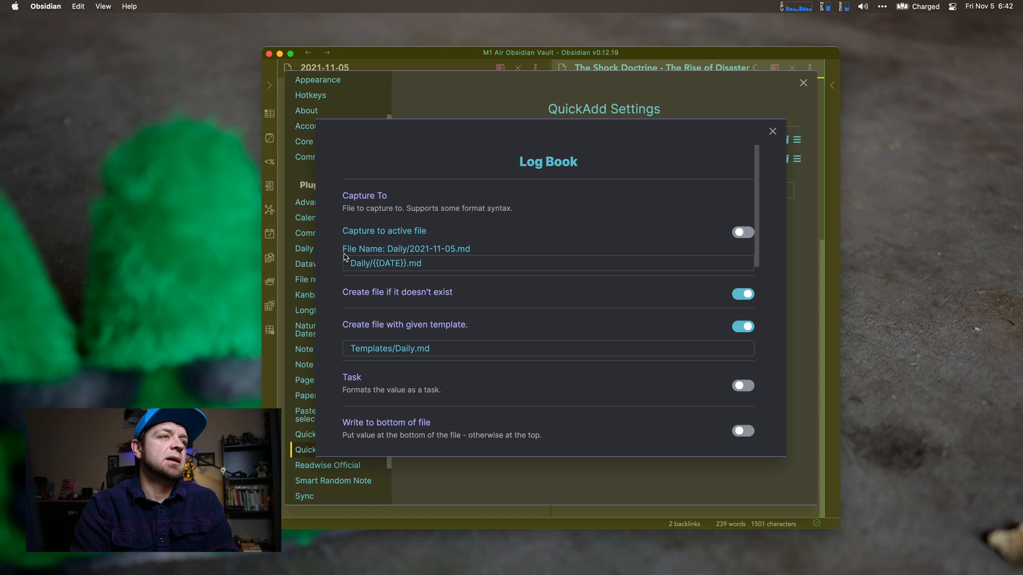
{"action": "mouse_move", "coordinate": [422, 232]}
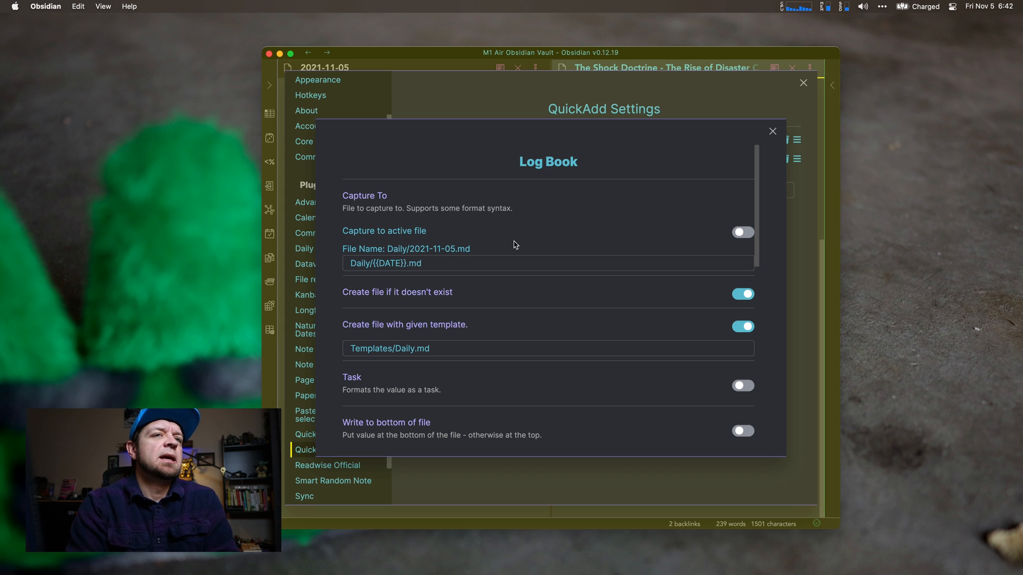
{"action": "mouse_move", "coordinate": [496, 257]}
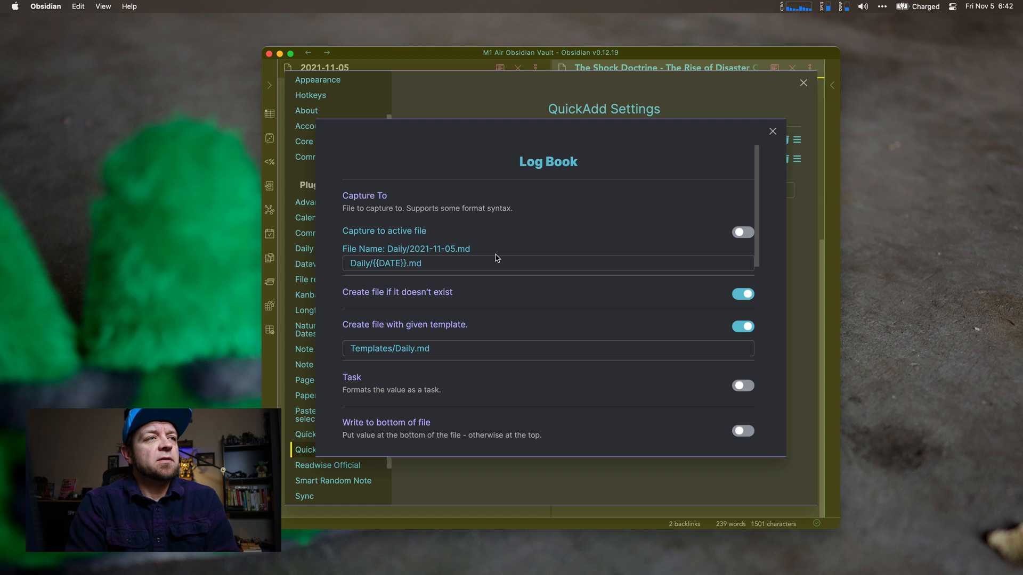
{"action": "mouse_move", "coordinate": [403, 287]}
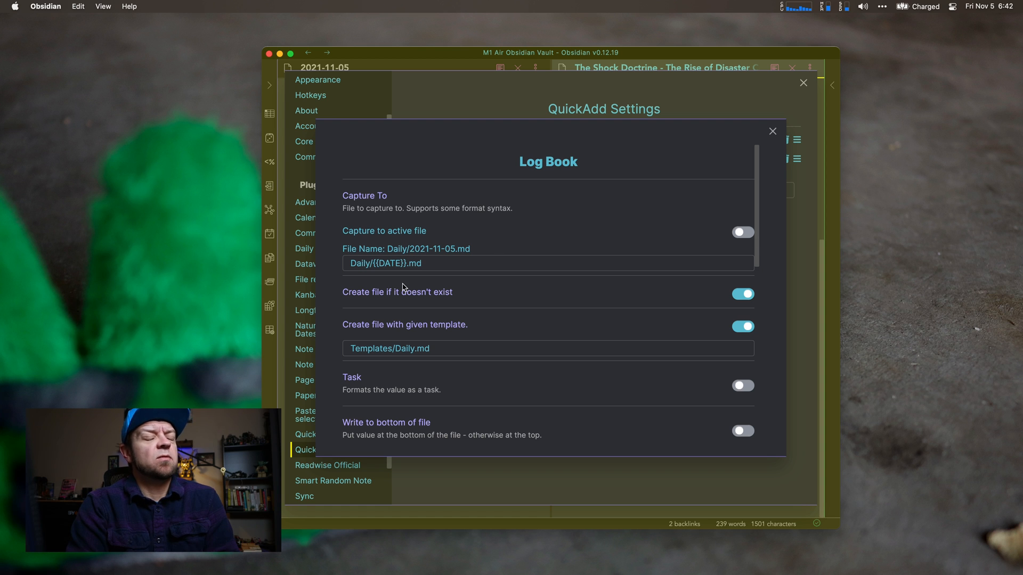
{"action": "mouse_move", "coordinate": [742, 293]}
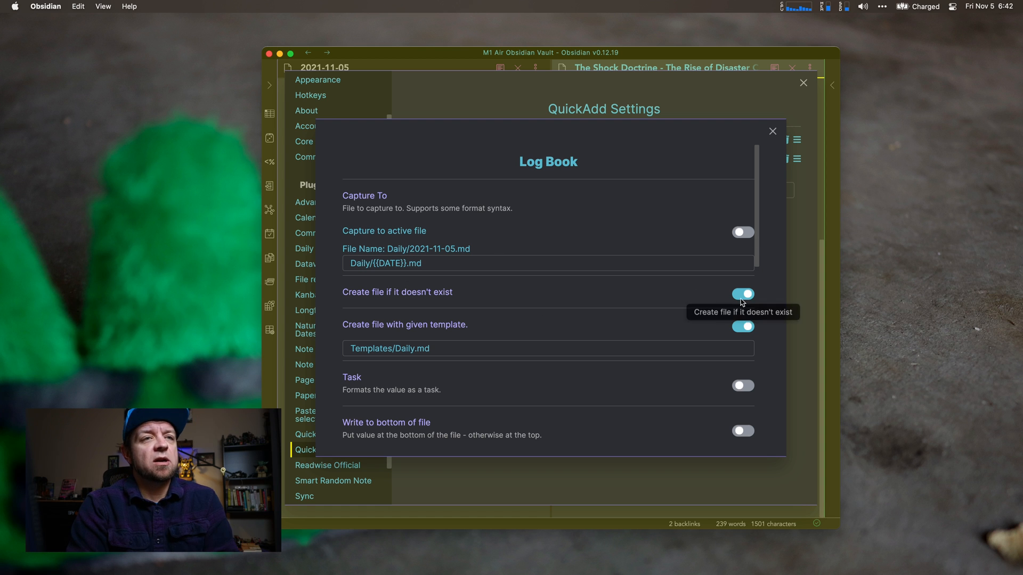
{"action": "mouse_move", "coordinate": [671, 311]}
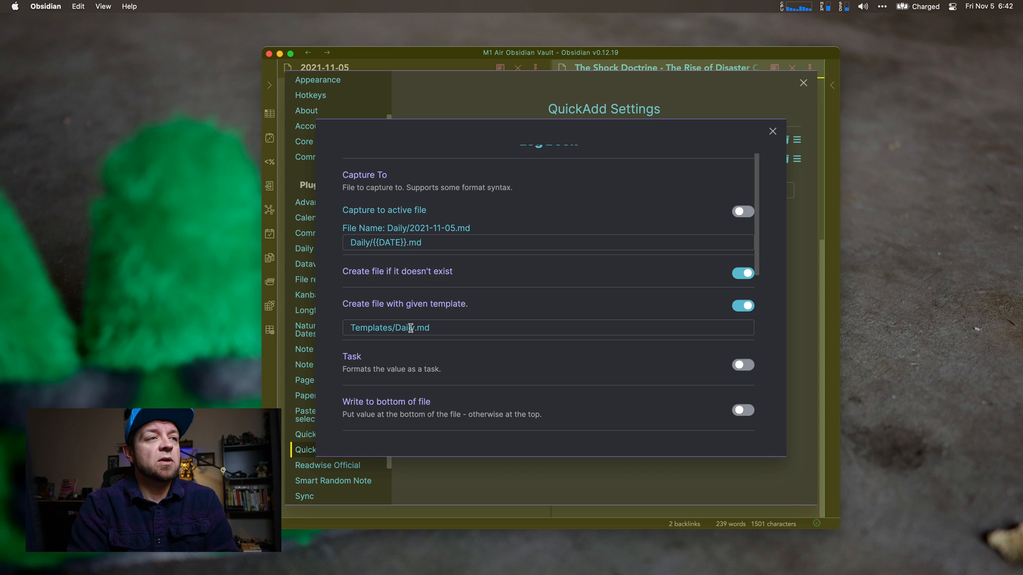
Step: Enable Create line if not found for '### Reading', placing the missing line at Bottom
{"action": "scroll", "scroll_direction": "down", "scroll_amount": 3}
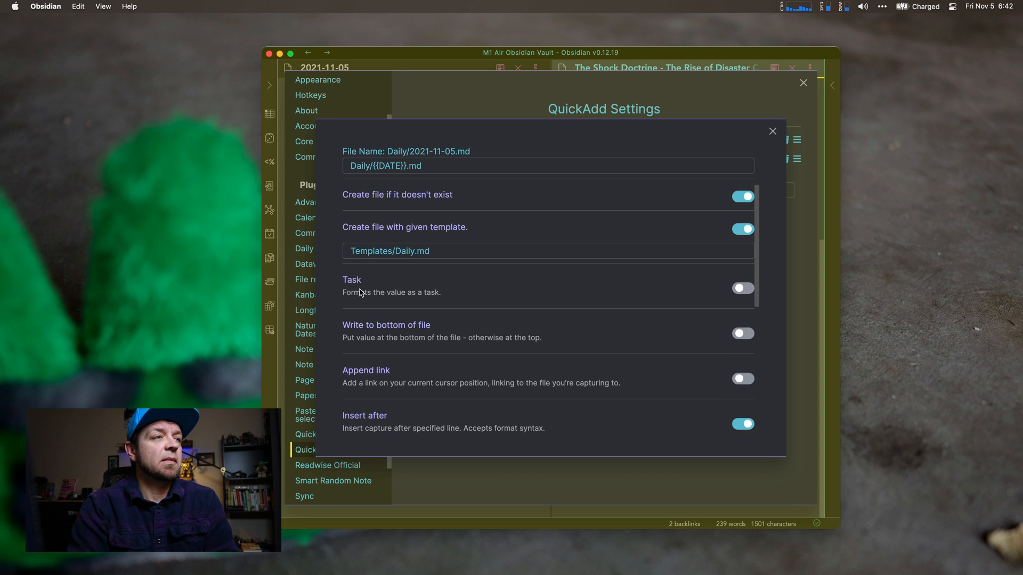
{"action": "mouse_move", "coordinate": [363, 324]}
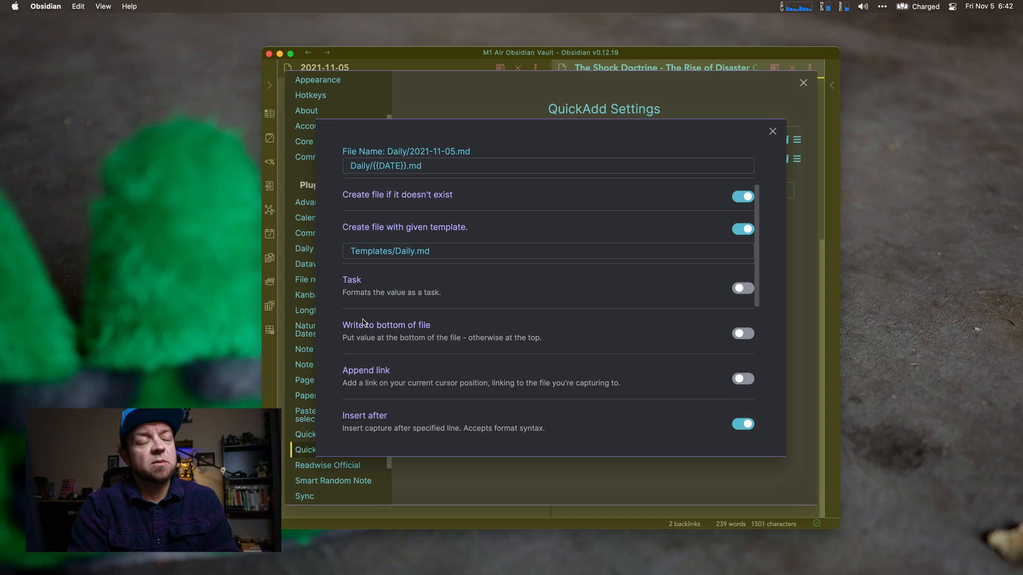
{"action": "mouse_move", "coordinate": [365, 373]}
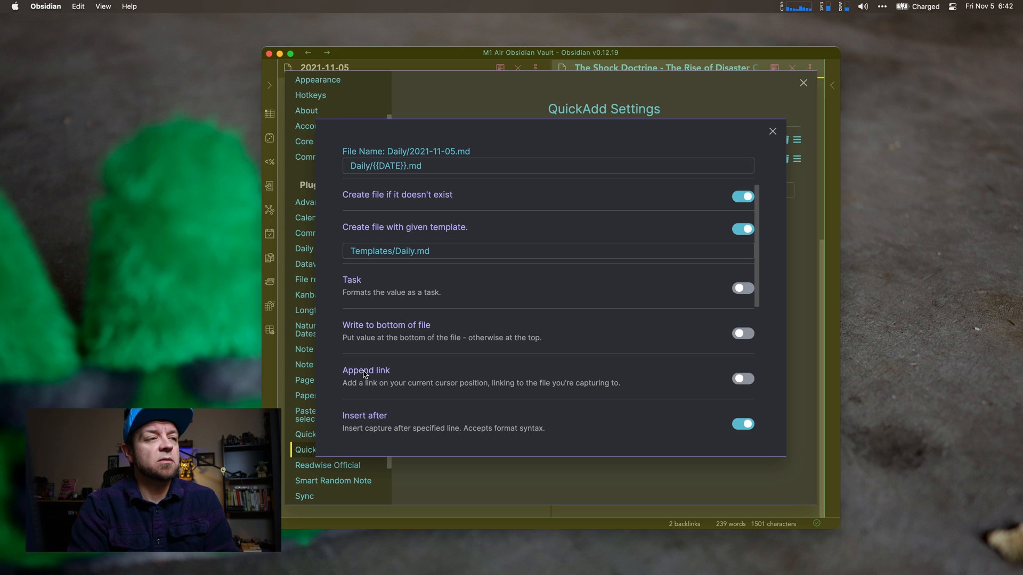
{"action": "scroll", "scroll_direction": "down", "scroll_amount": 3}
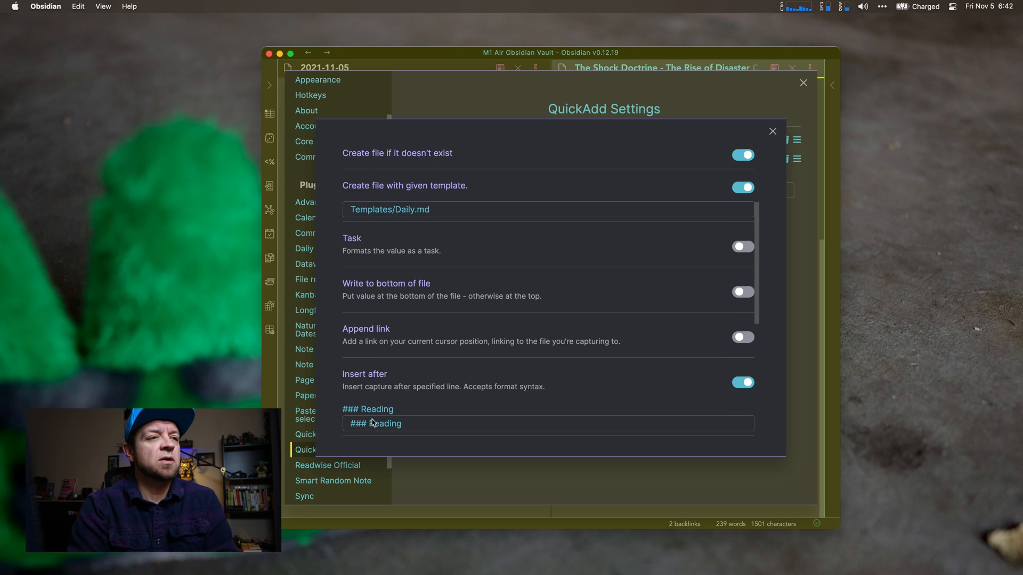
{"action": "scroll", "scroll_direction": "down", "scroll_amount": 3}
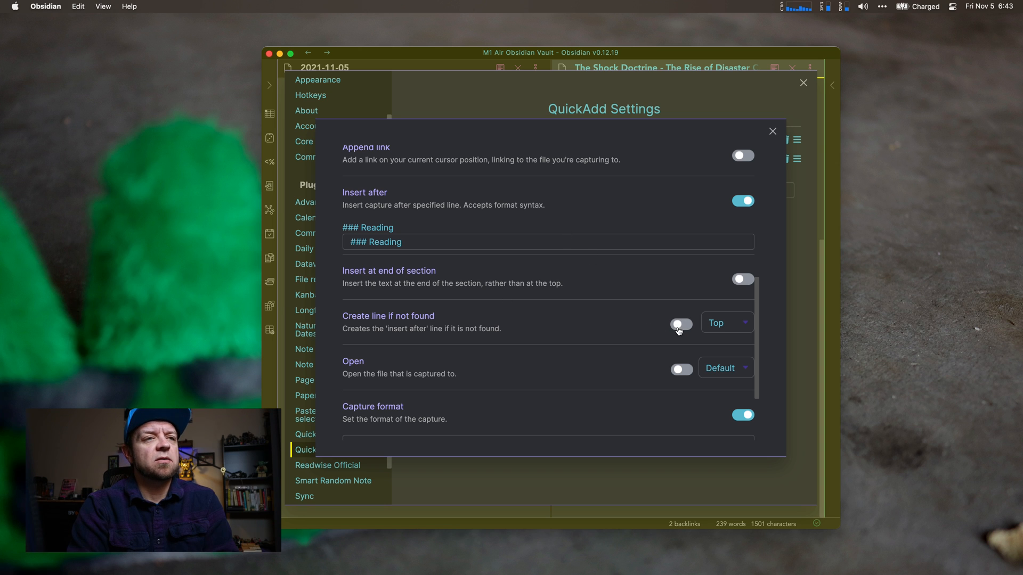
{"action": "left_click", "coordinate": [725, 323]}
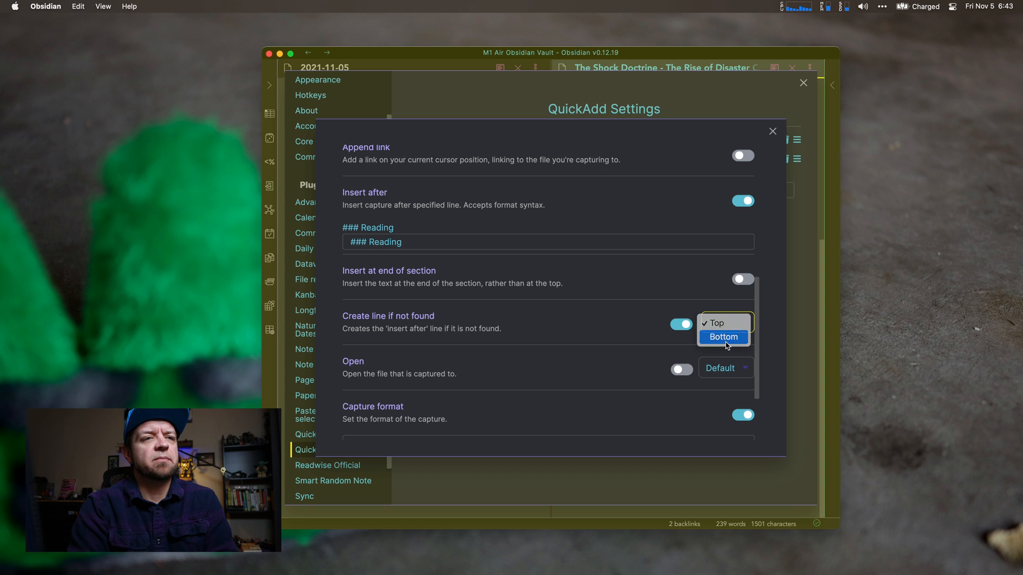
{"action": "left_click", "coordinate": [723, 338]}
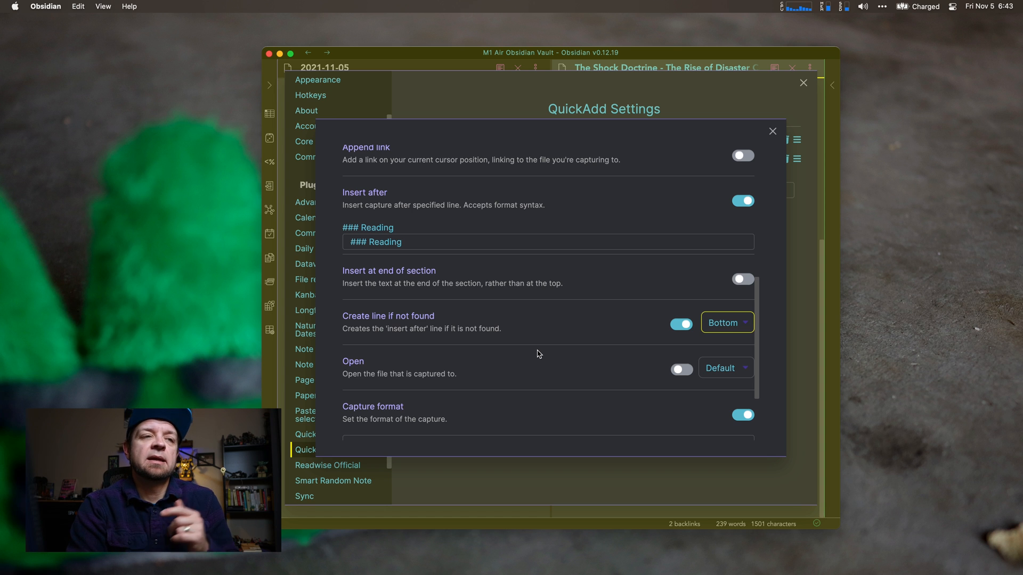
{"action": "mouse_move", "coordinate": [465, 376]}
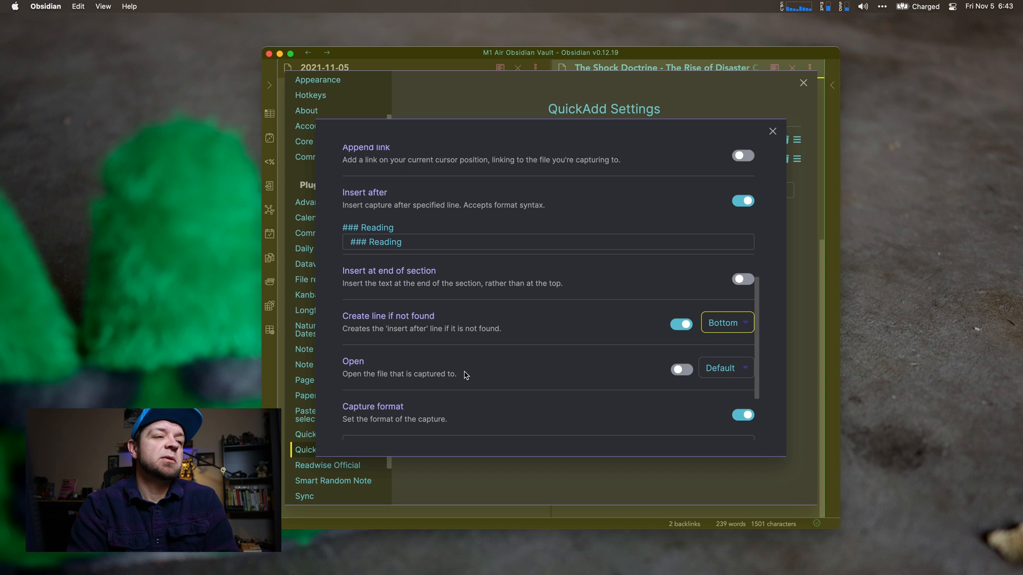
{"action": "scroll", "scroll_direction": "down", "scroll_amount": 3}
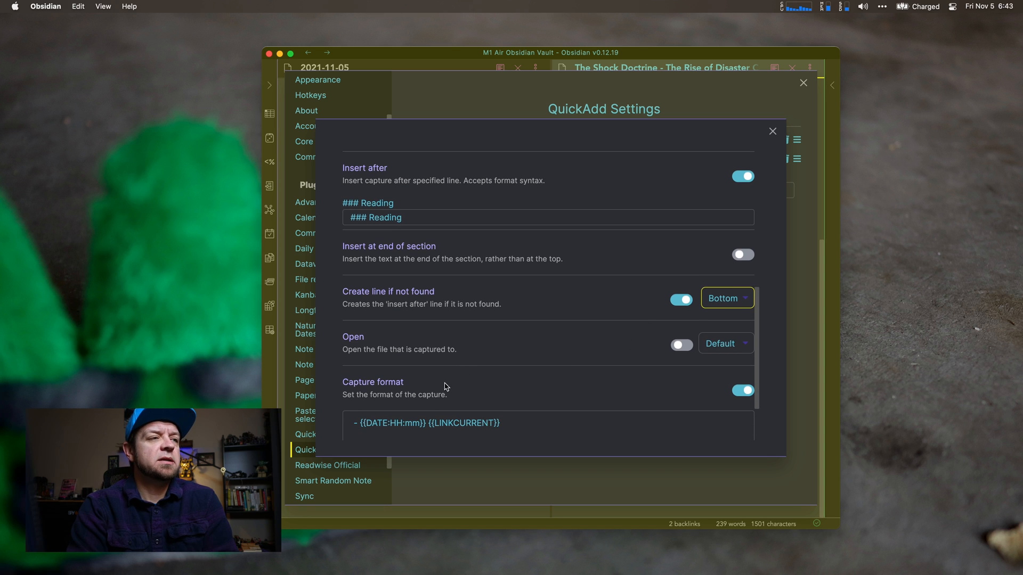
{"action": "scroll", "scroll_direction": "down", "scroll_amount": 3}
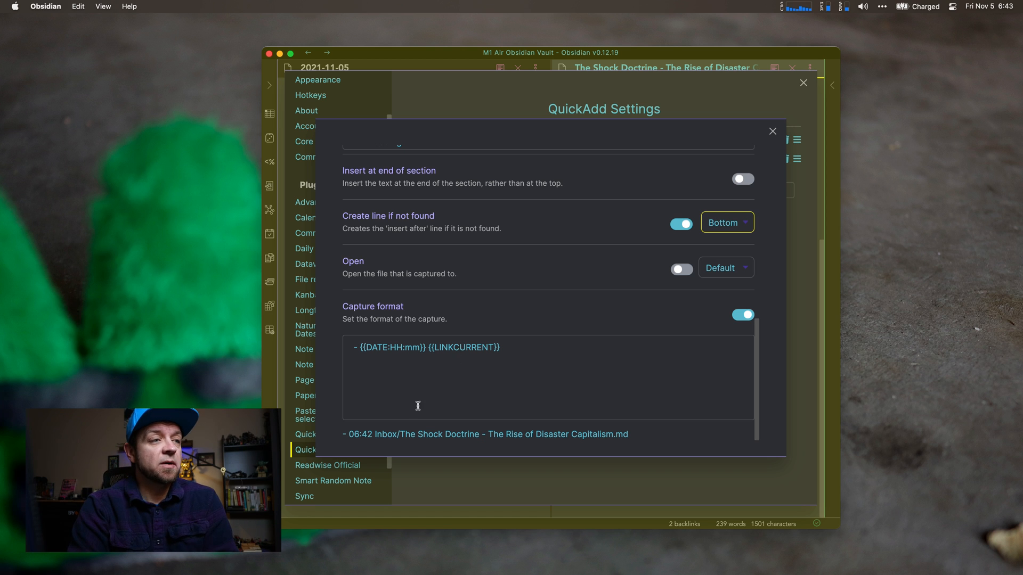
{"action": "mouse_move", "coordinate": [559, 444]}
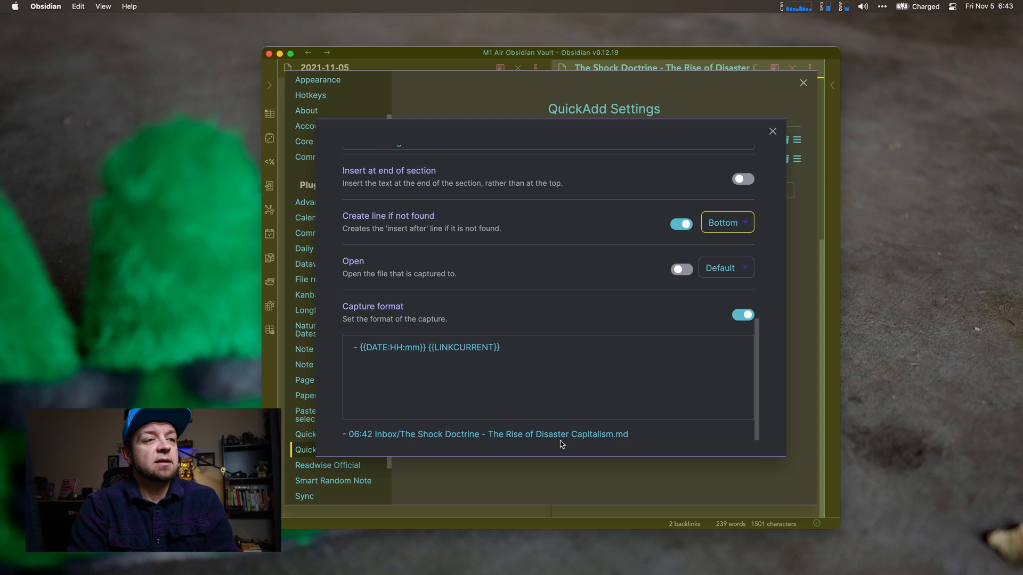
{"action": "mouse_move", "coordinate": [468, 442]}
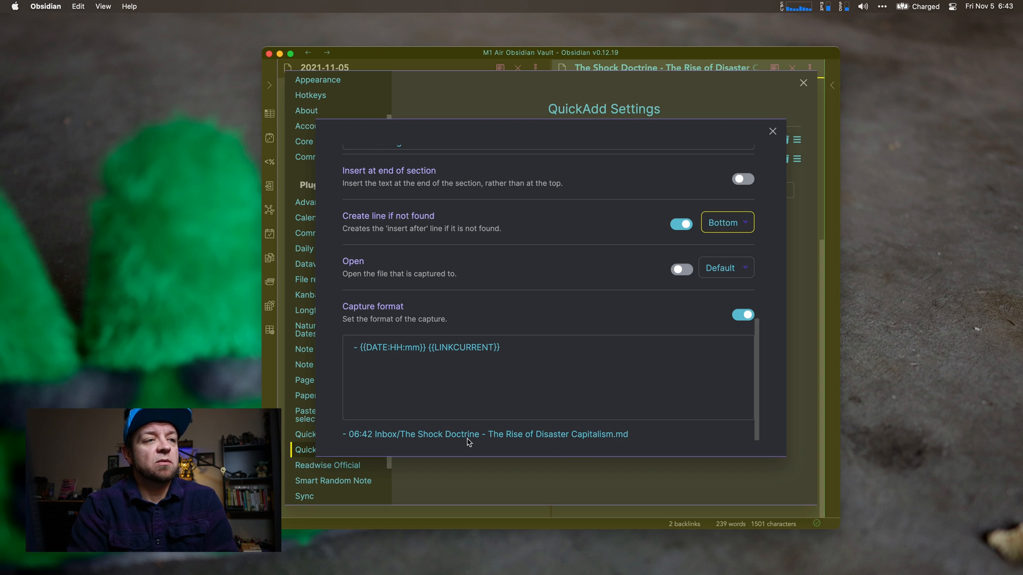
{"action": "mouse_move", "coordinate": [791, 109]}
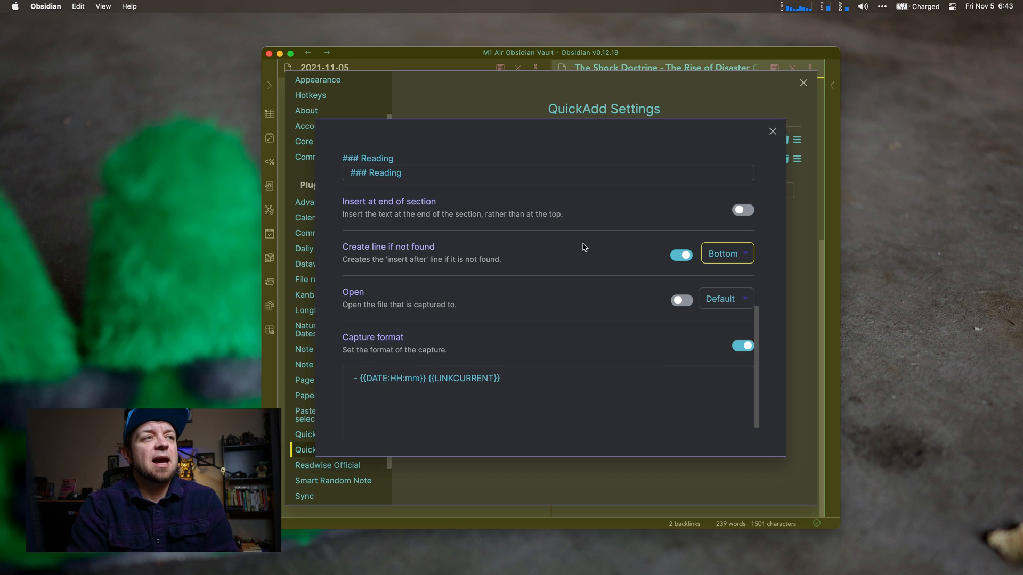
{"action": "mouse_move", "coordinate": [766, 139]}
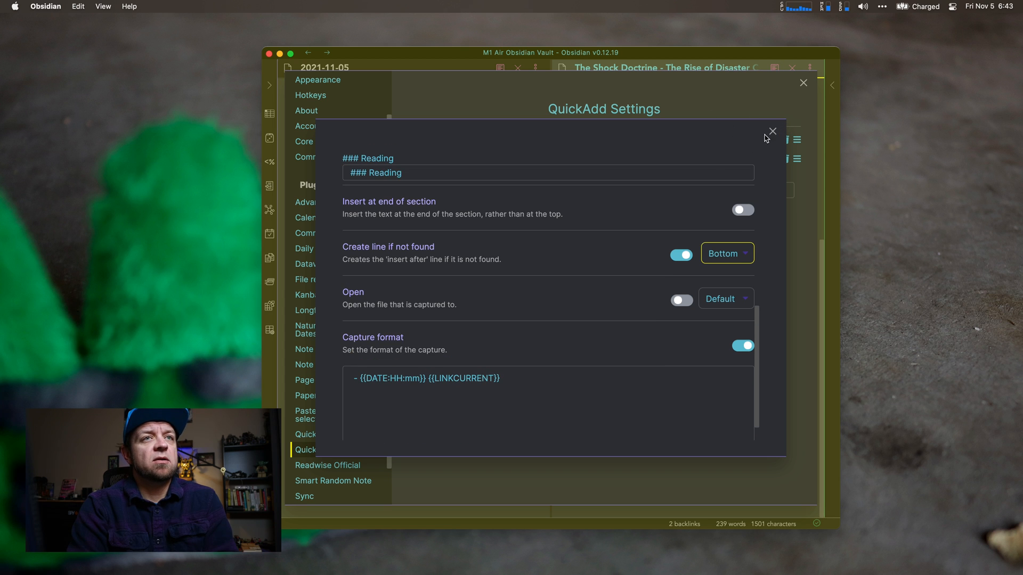
Step: Close settings and run QuickAdd: Log Book via /log, adding a 06:44 Shock Doctrine entry
{"action": "left_click", "coordinate": [773, 132]}
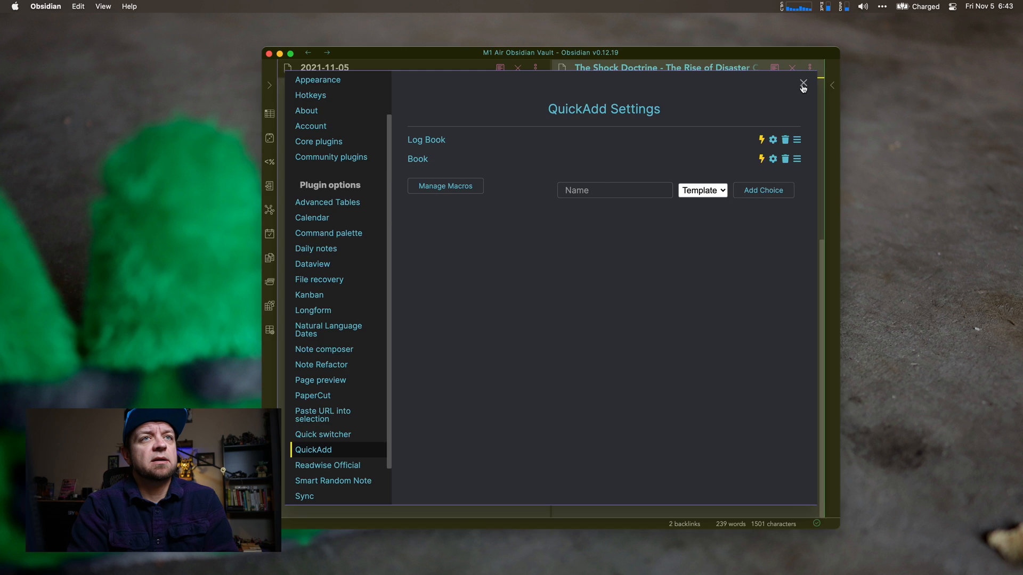
{"action": "left_click", "coordinate": [803, 85]}
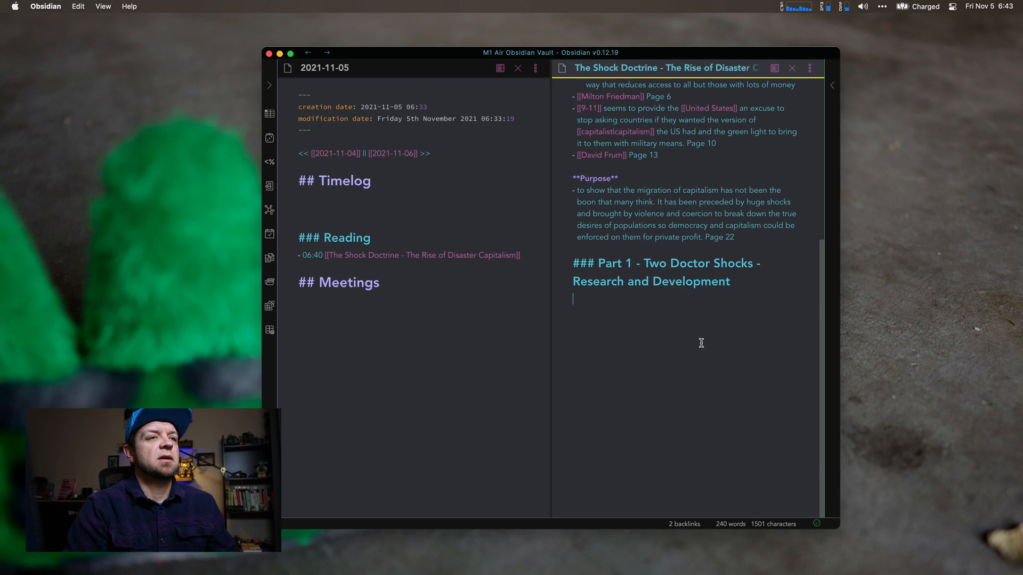
{"action": "type", "text": "/log"}
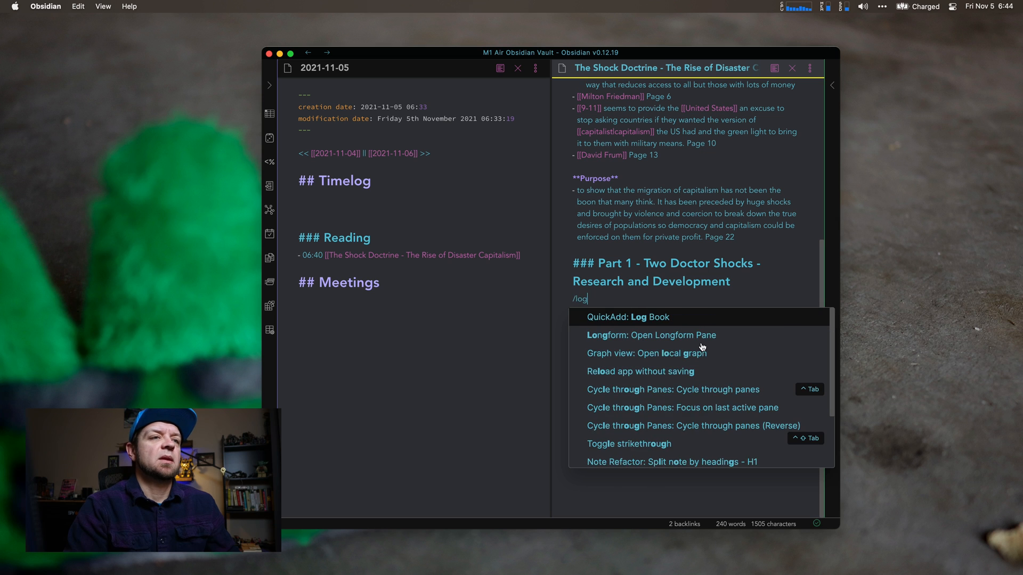
{"action": "left_click", "coordinate": [627, 317]}
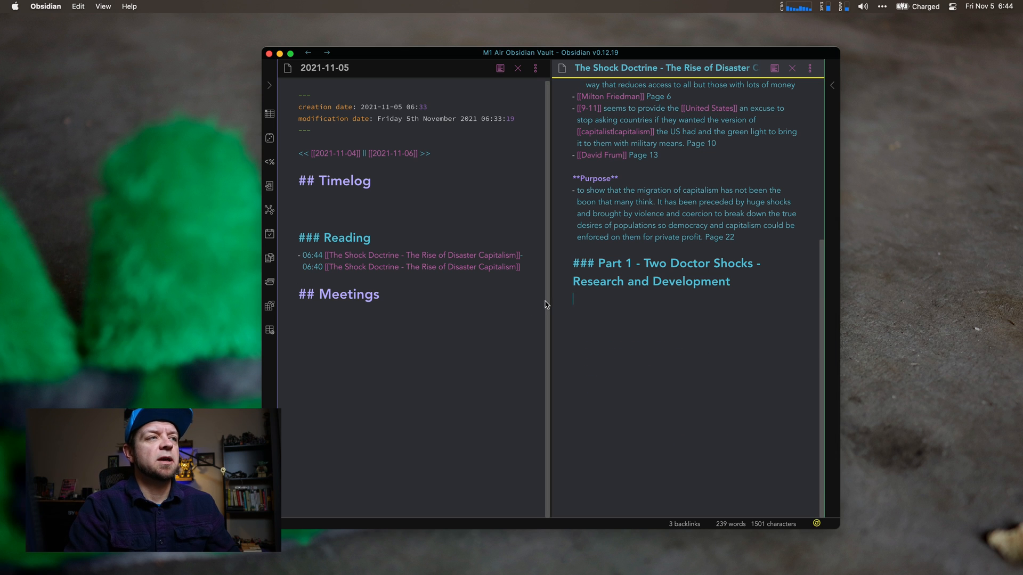
{"action": "mouse_move", "coordinate": [515, 255]}
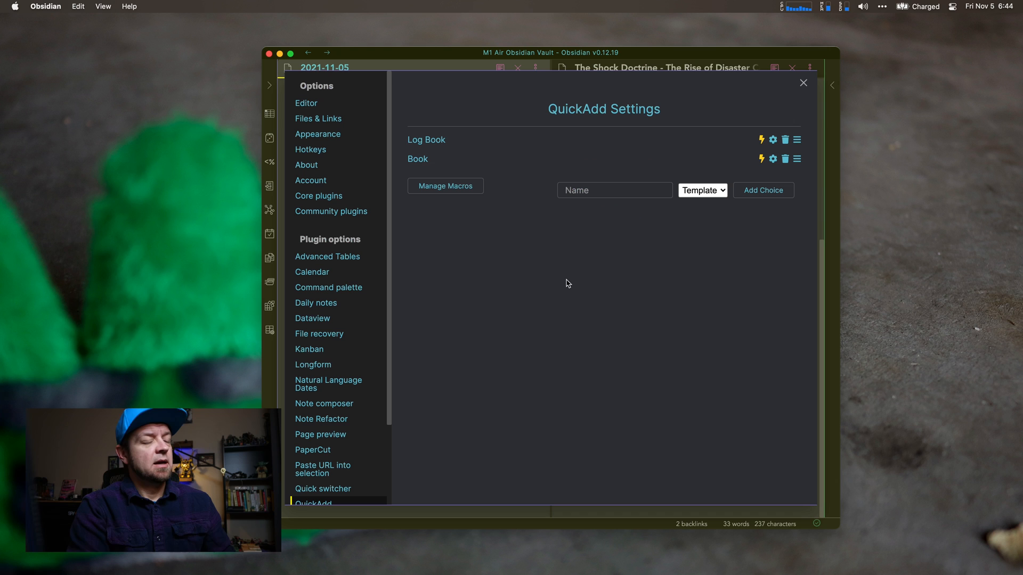
{"action": "mouse_move", "coordinate": [561, 177]}
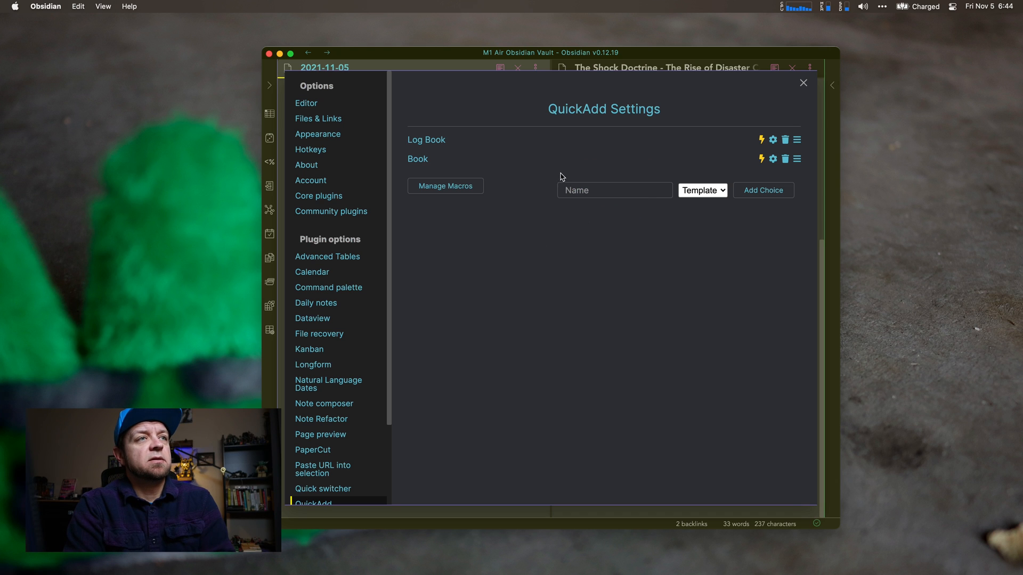
{"action": "mouse_move", "coordinate": [773, 158]}
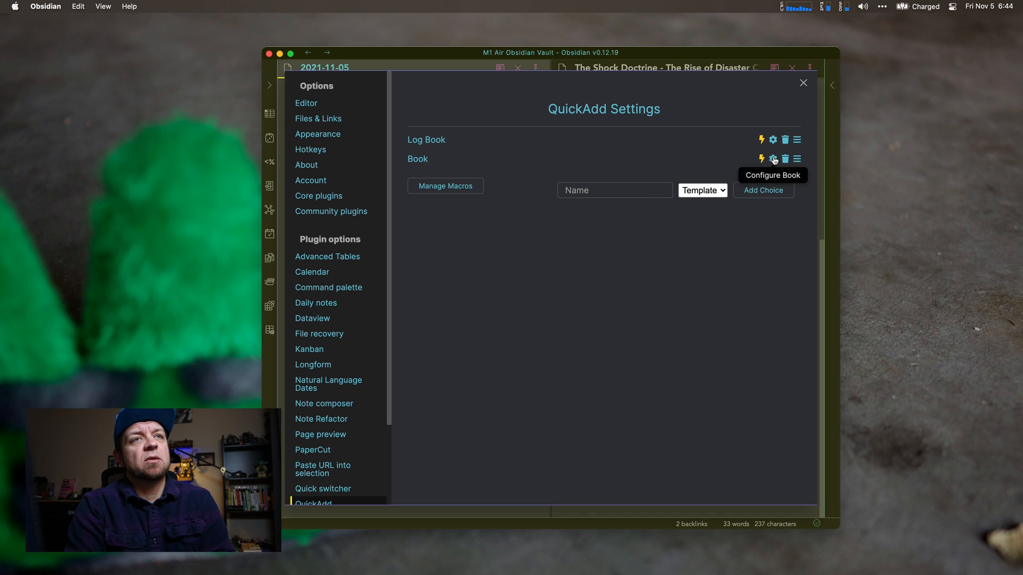
Step: Set the Book choice to create notes in Books to Read, leaving file name format off
{"action": "left_click", "coordinate": [773, 159]}
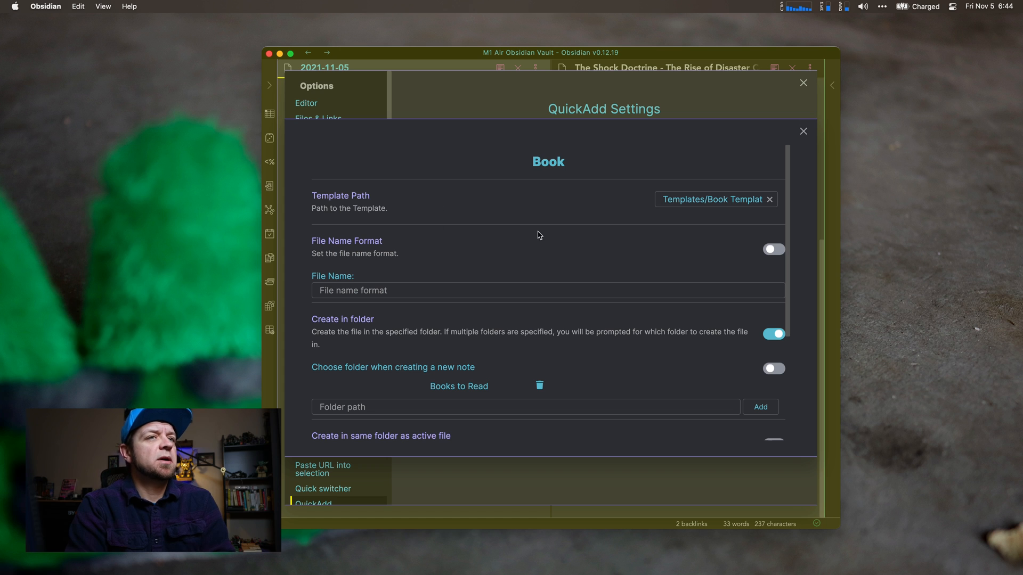
{"action": "mouse_move", "coordinate": [731, 205]}
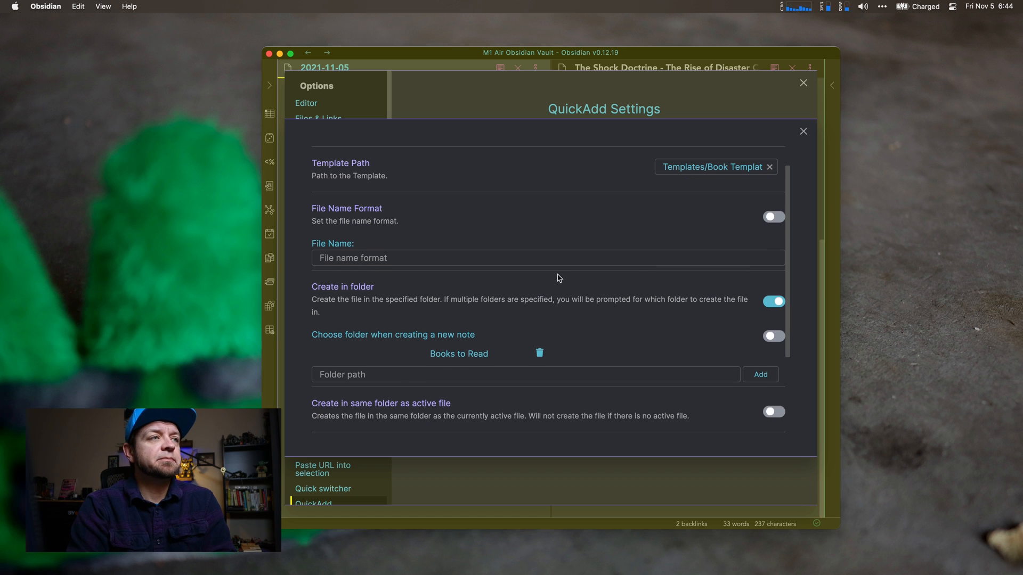
{"action": "scroll", "scroll_direction": "down", "scroll_amount": 3}
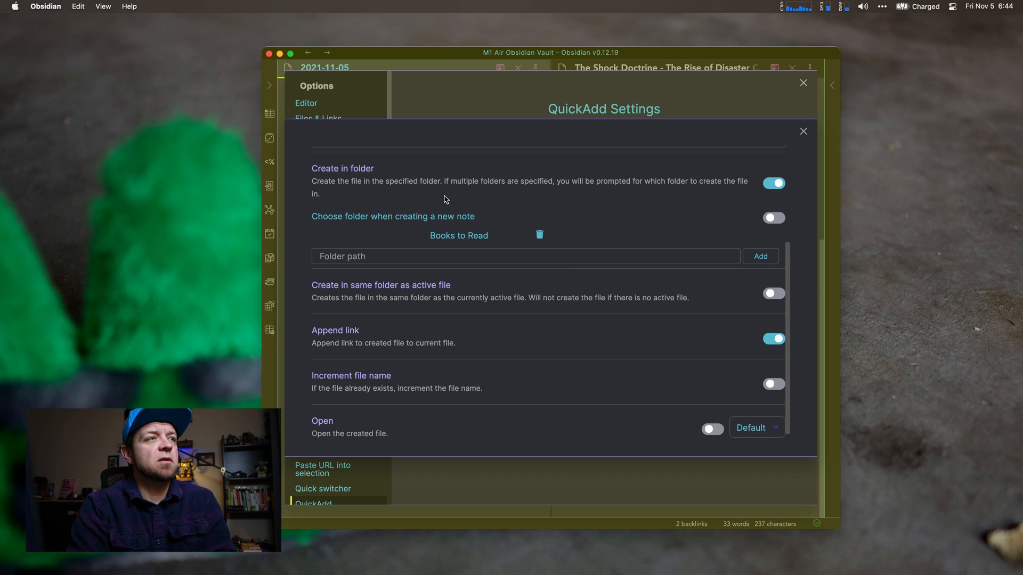
{"action": "mouse_move", "coordinate": [462, 245]}
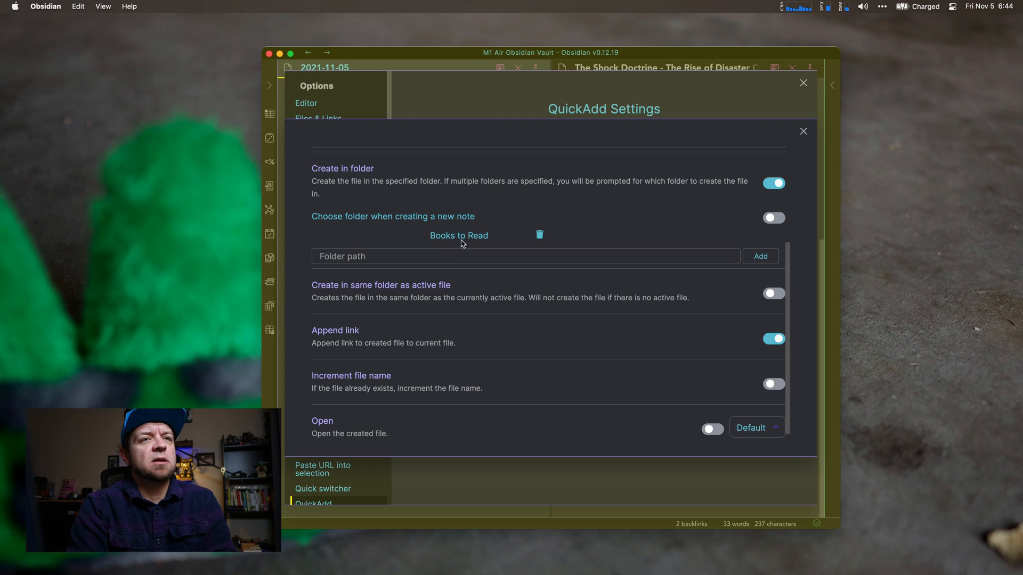
{"action": "mouse_move", "coordinate": [448, 256]}
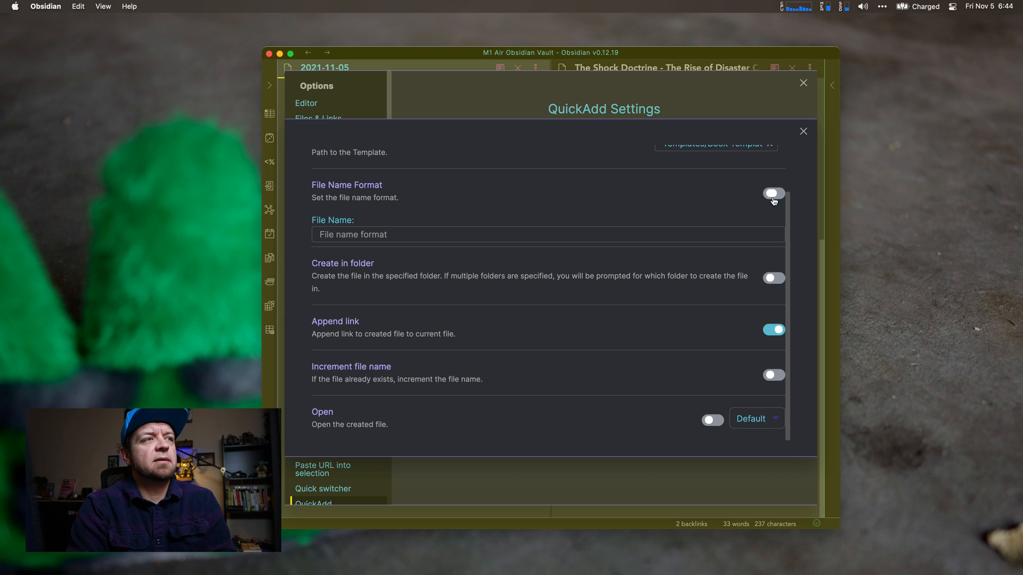
{"action": "left_click", "coordinate": [774, 193]}
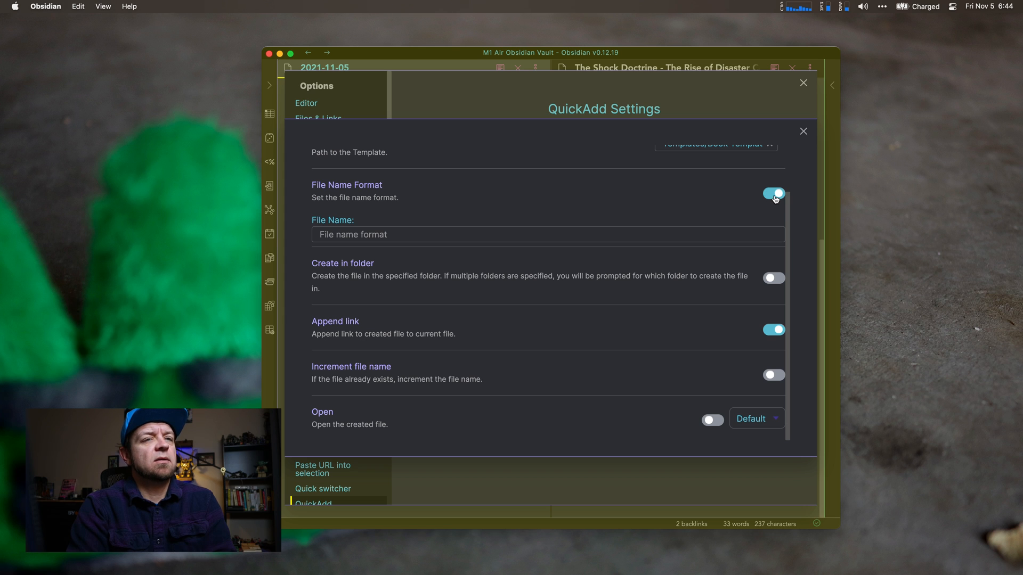
{"action": "left_click", "coordinate": [773, 192]}
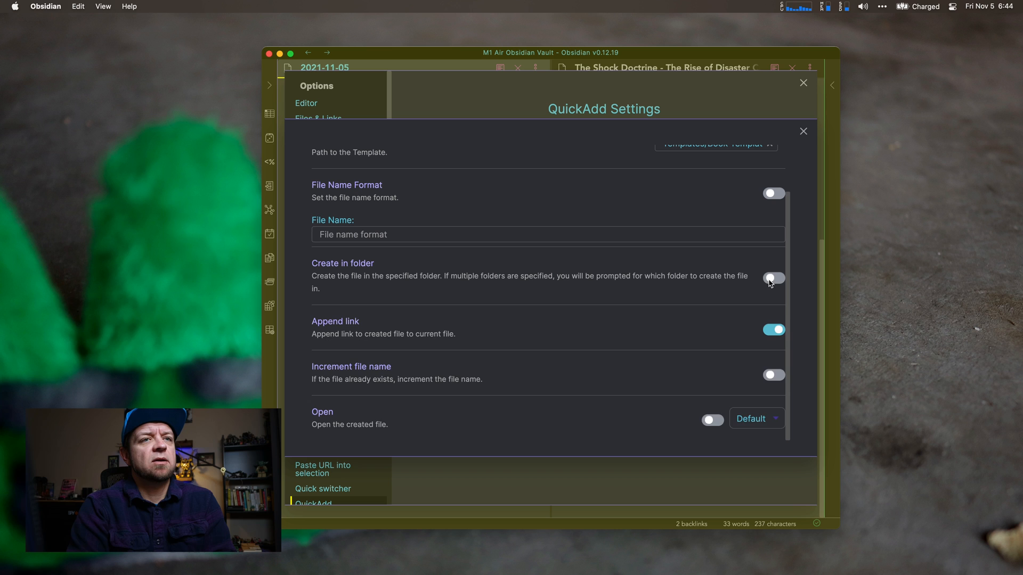
{"action": "left_click", "coordinate": [773, 278]}
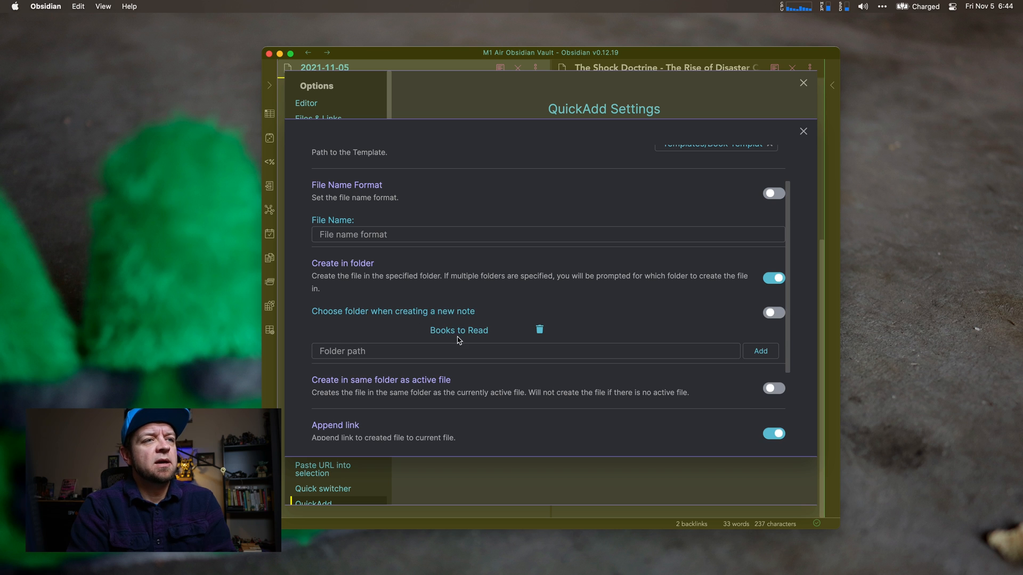
{"action": "scroll", "scroll_direction": "down", "scroll_amount": 3}
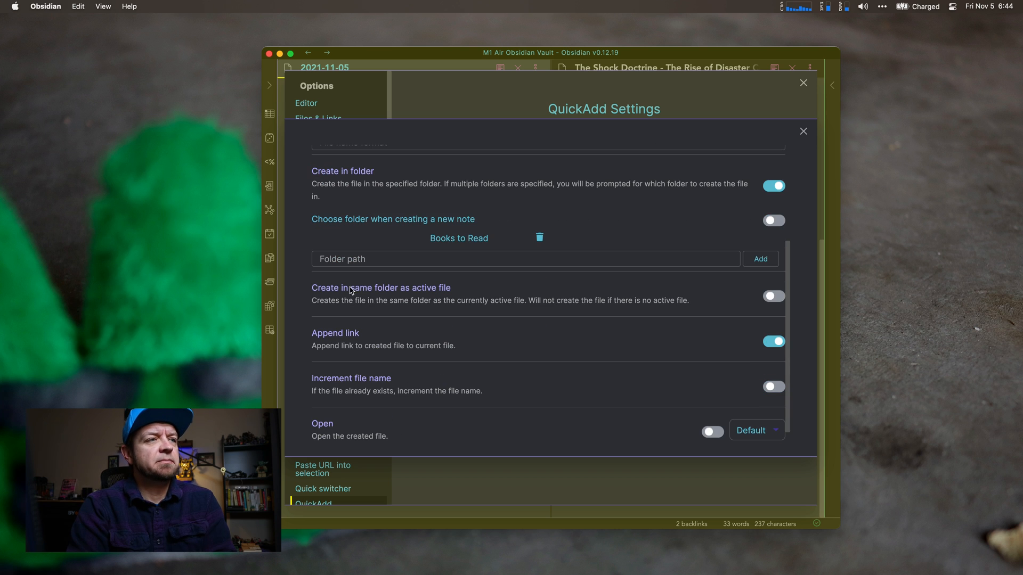
{"action": "mouse_move", "coordinate": [474, 314]}
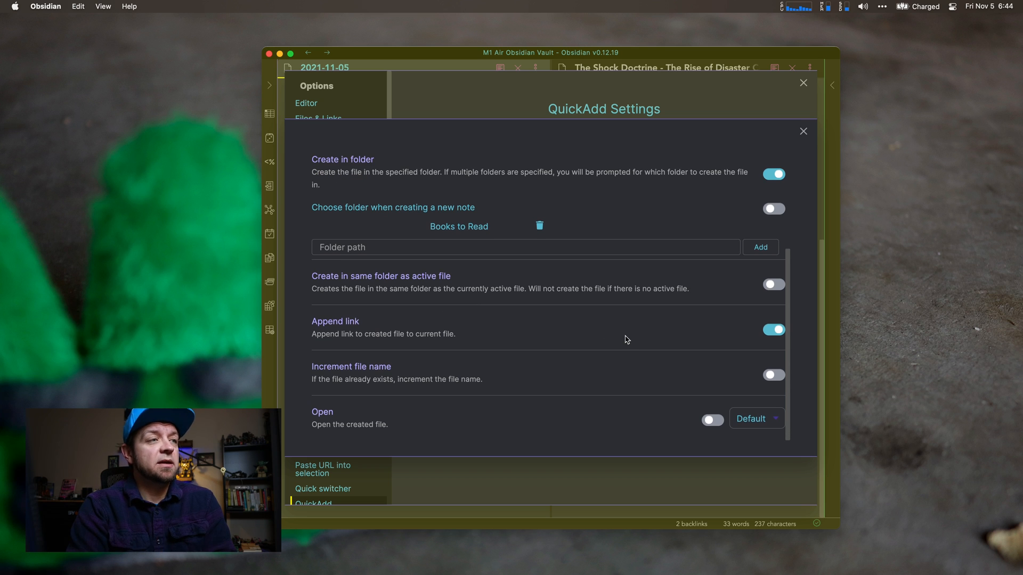
{"action": "mouse_move", "coordinate": [430, 343]}
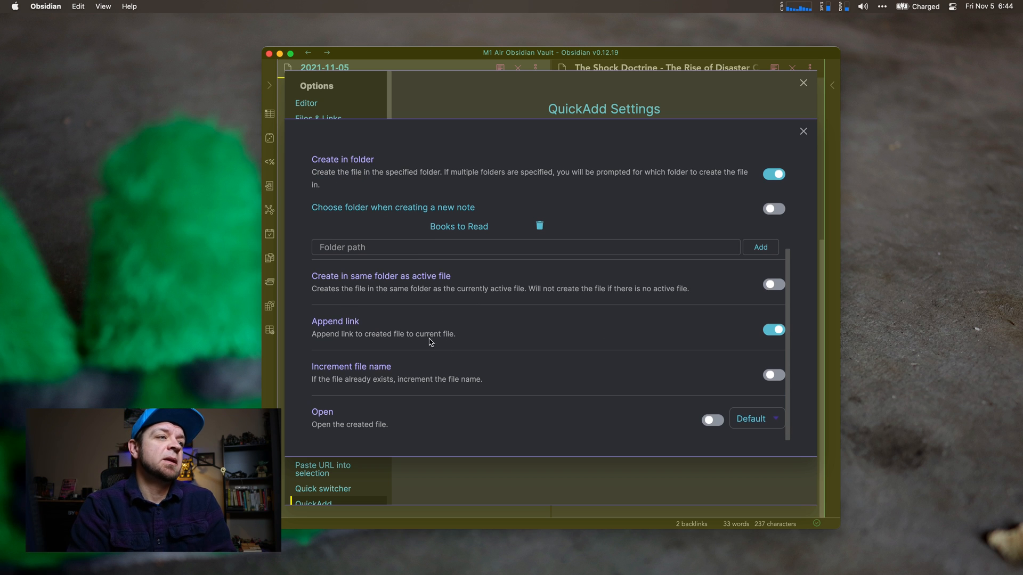
{"action": "mouse_move", "coordinate": [380, 403]}
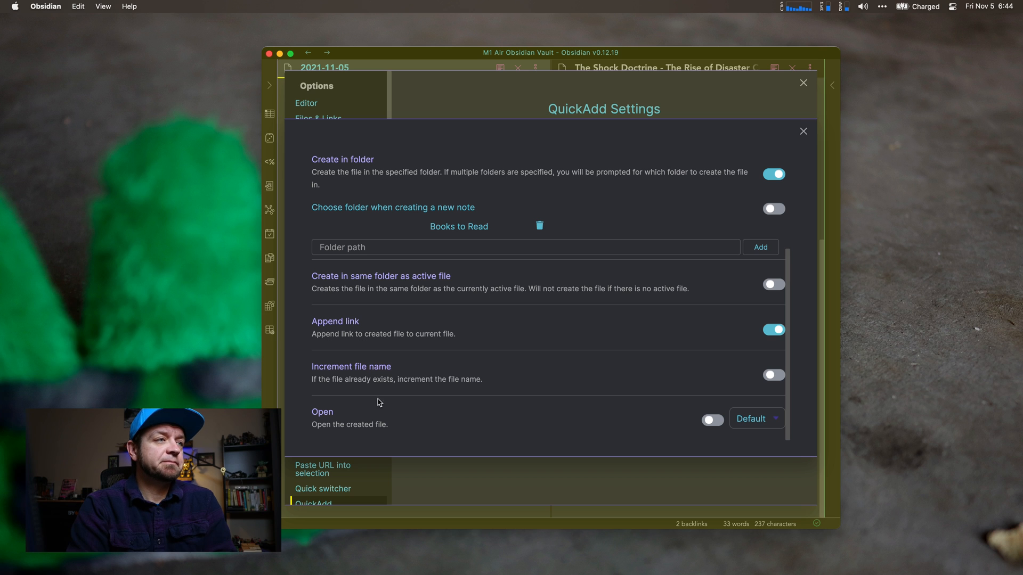
{"action": "mouse_move", "coordinate": [545, 340]}
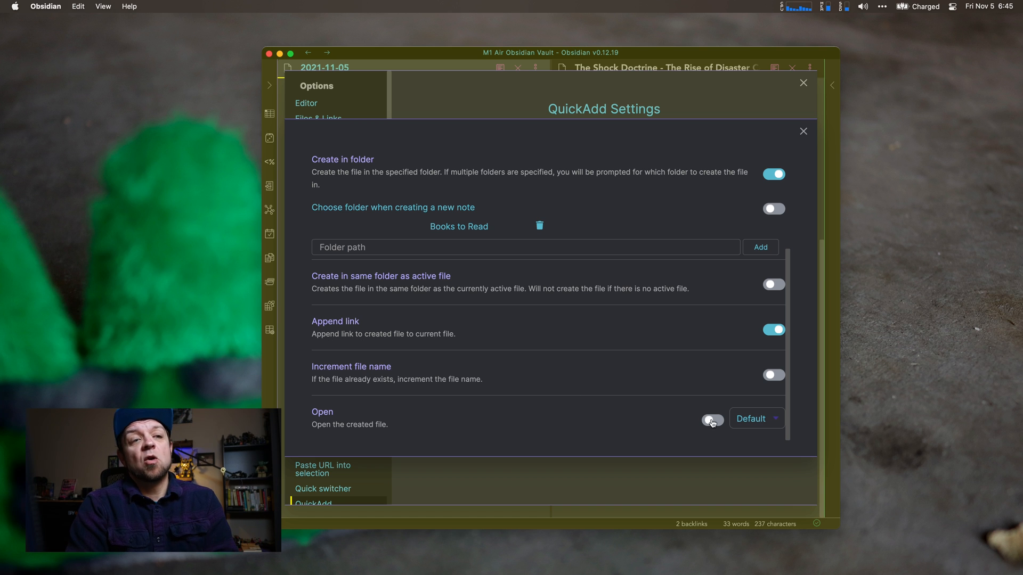
Step: Keep the Book choice's open mode at Default and close its settings dialog
{"action": "left_click", "coordinate": [756, 419]}
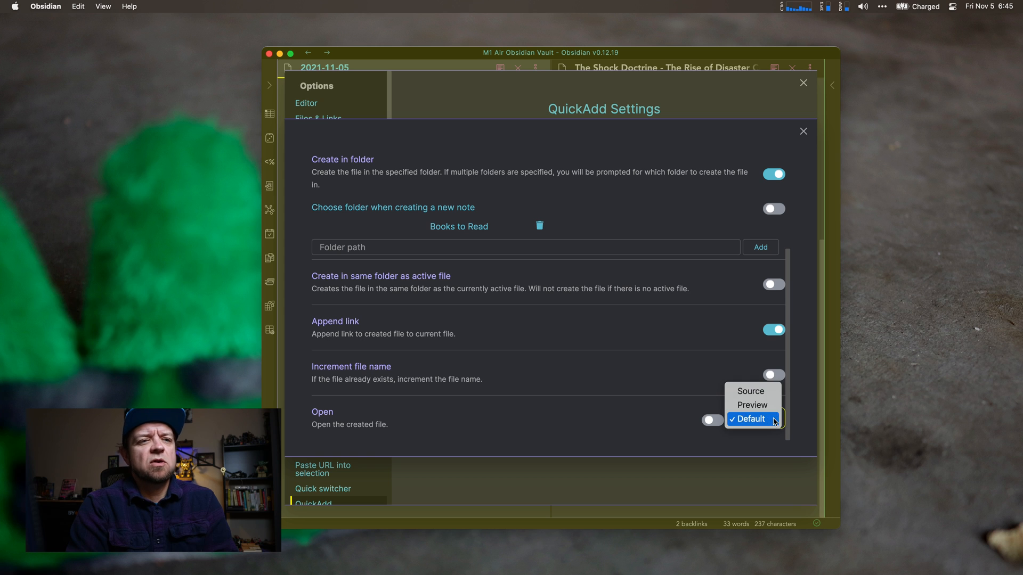
{"action": "mouse_move", "coordinate": [751, 405]}
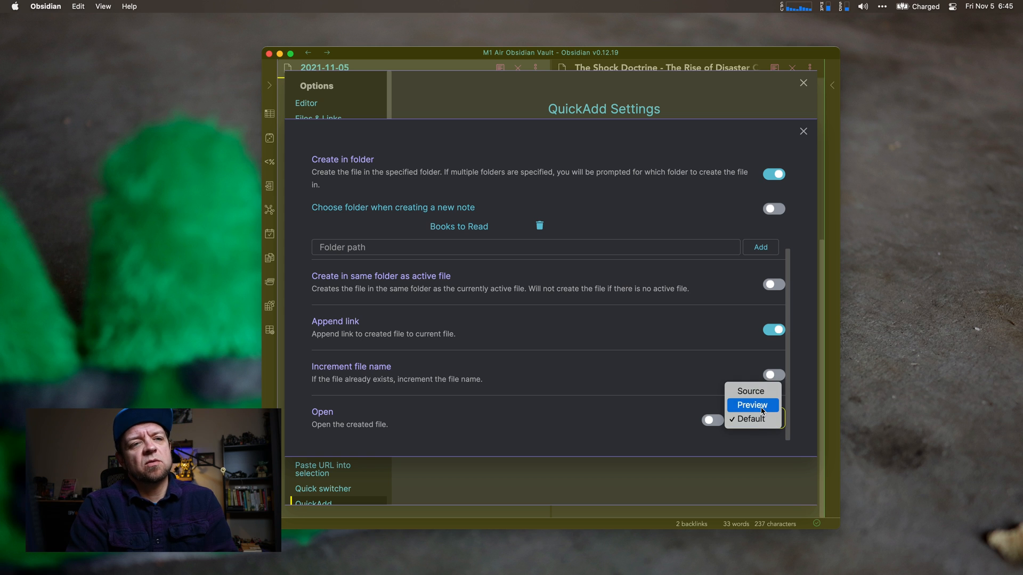
{"action": "left_click", "coordinate": [749, 419]}
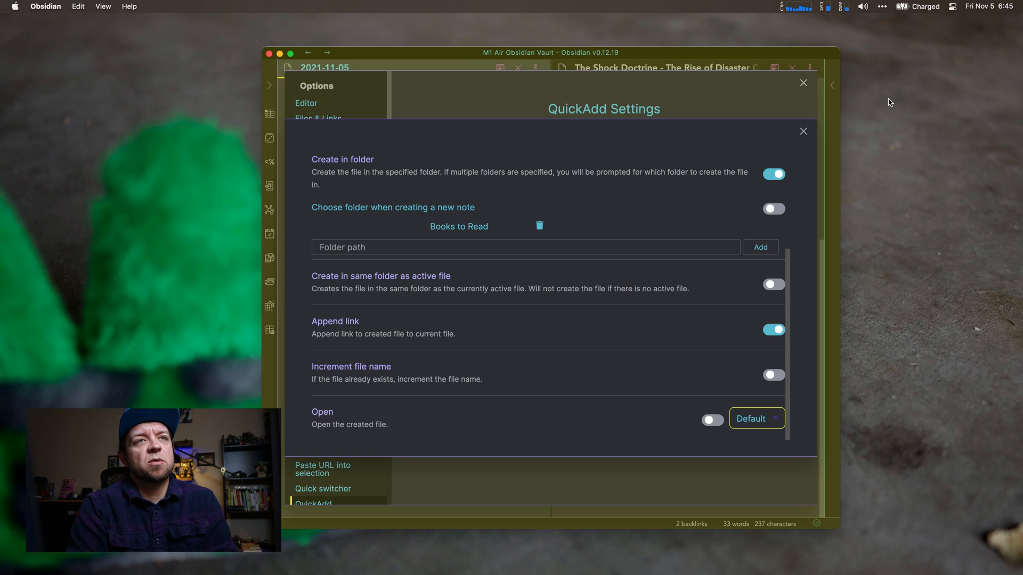
{"action": "left_click", "coordinate": [803, 131]}
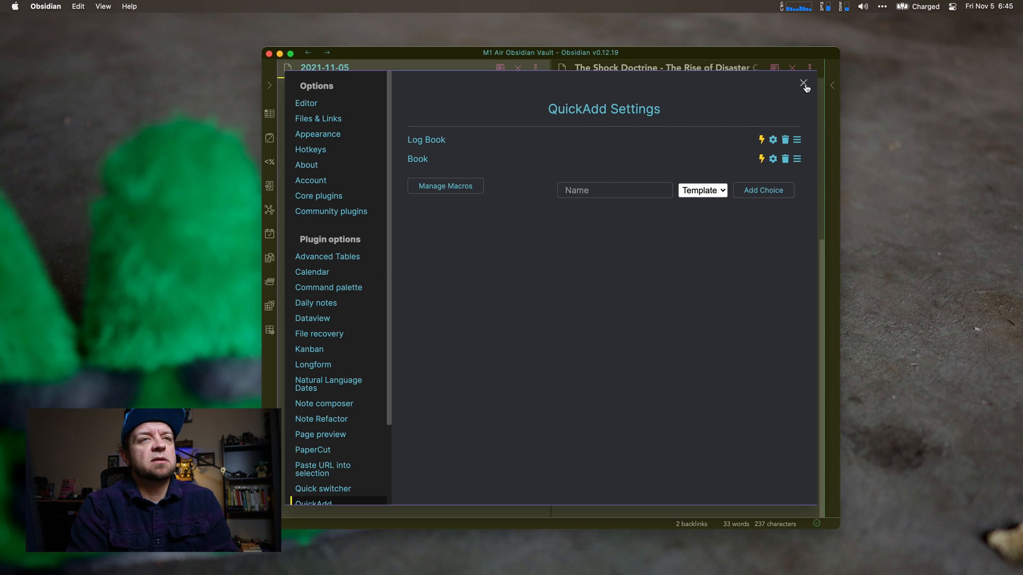
Step: Create the 'new book' note from the Book choice with its link appended, then close it
{"action": "left_click", "coordinate": [804, 84]}
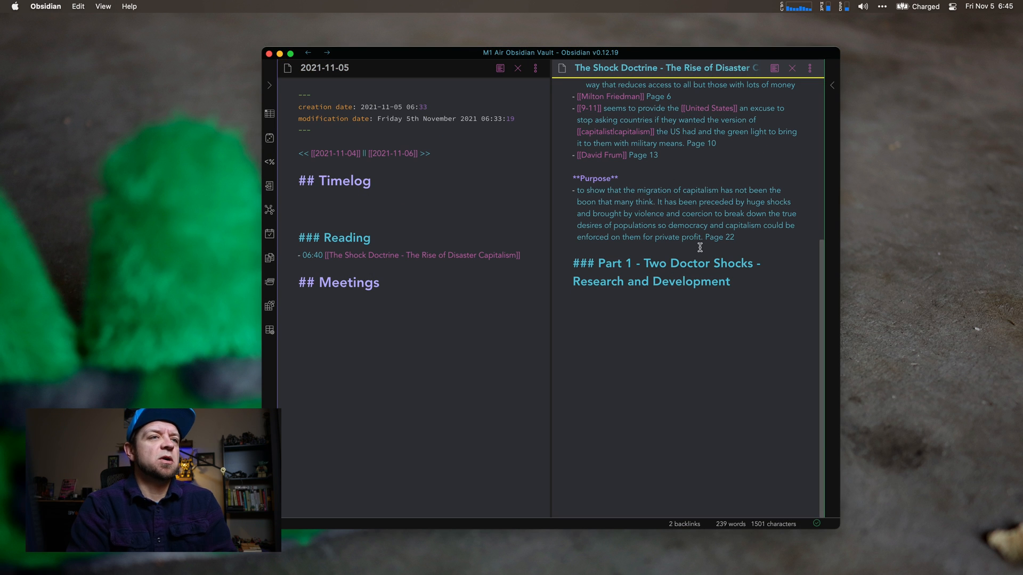
{"action": "type", "text": "[["}
{"action": "type", "text": "n"}
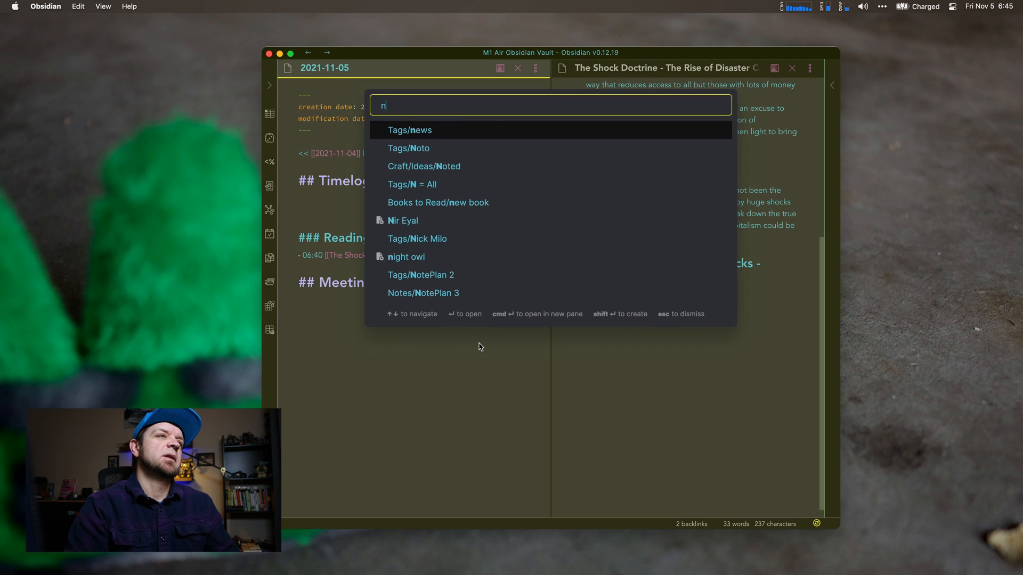
{"action": "left_click", "coordinate": [438, 202]}
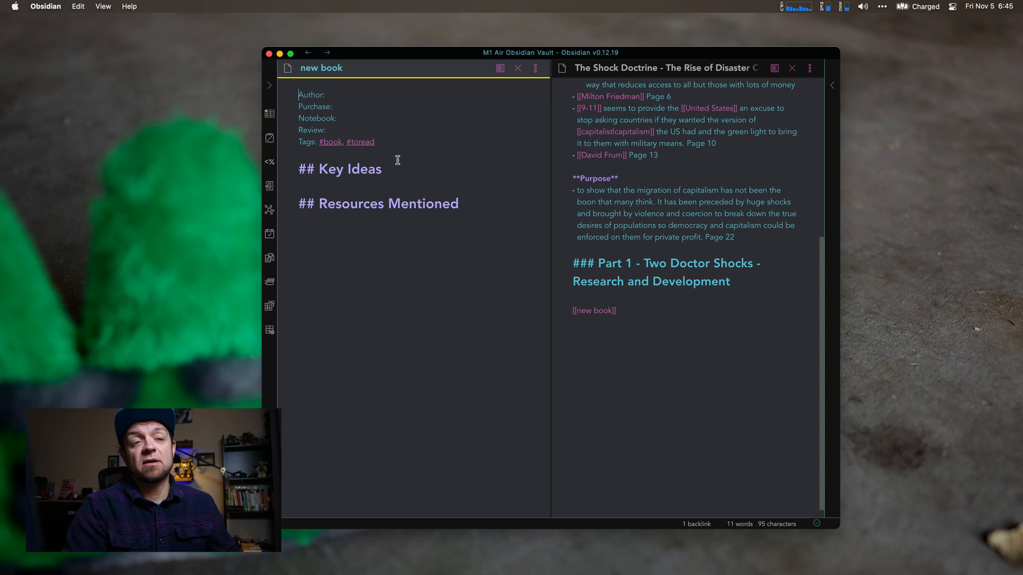
{"action": "left_click", "coordinate": [517, 67]}
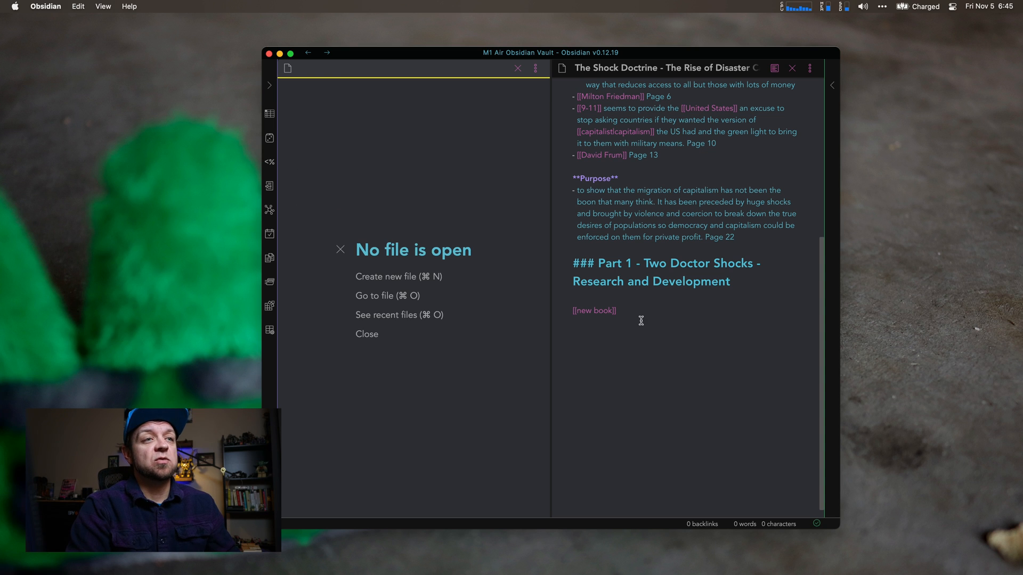
{"action": "mouse_move", "coordinate": [594, 311]}
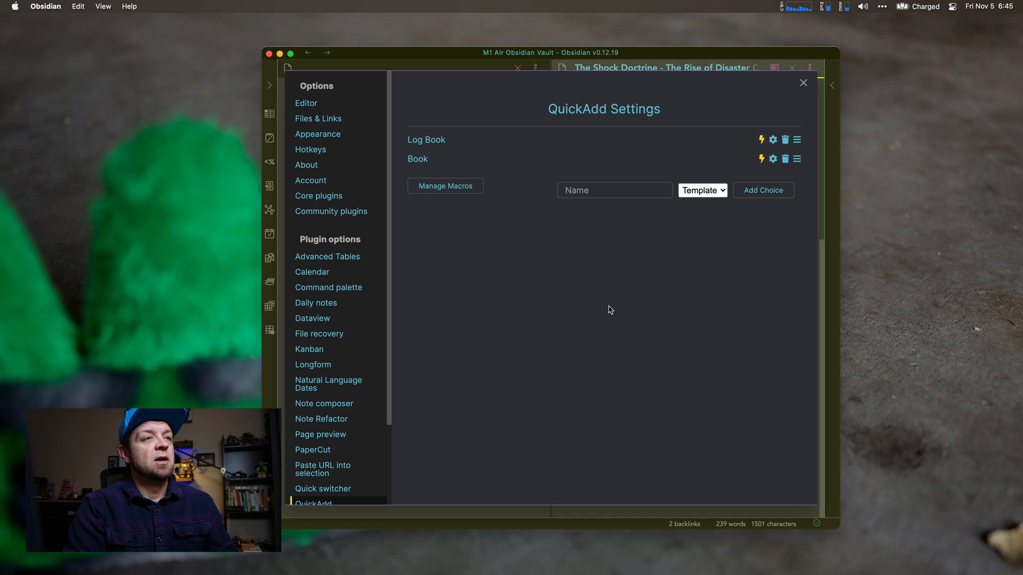
{"action": "mouse_move", "coordinate": [761, 140]}
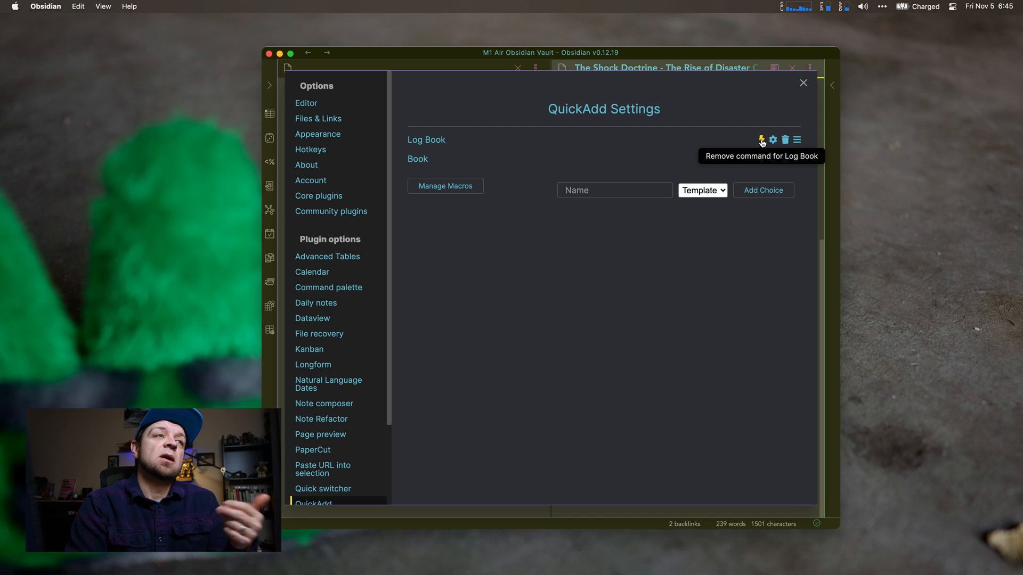
{"action": "mouse_move", "coordinate": [704, 203]}
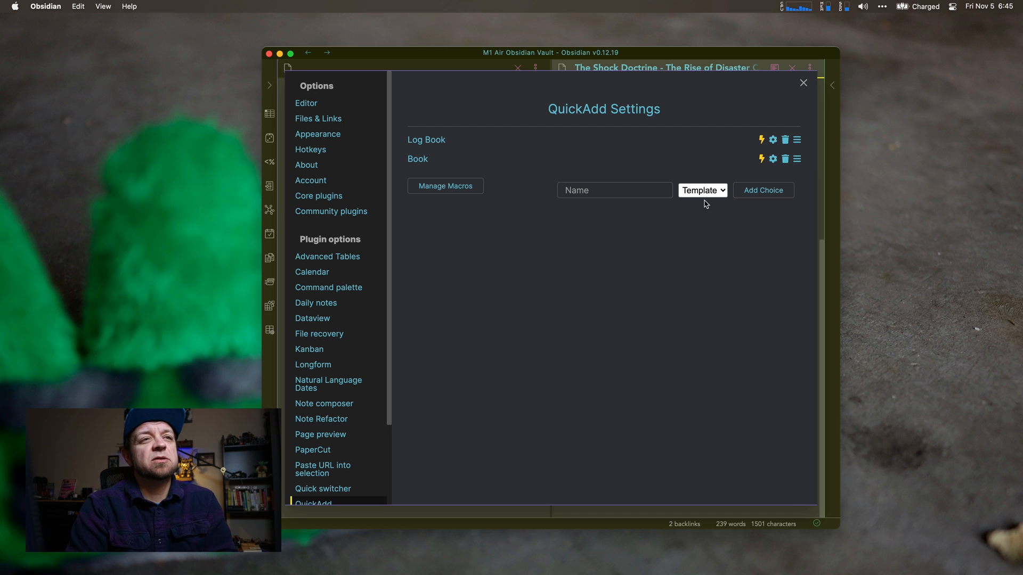
{"action": "left_click", "coordinate": [702, 190]}
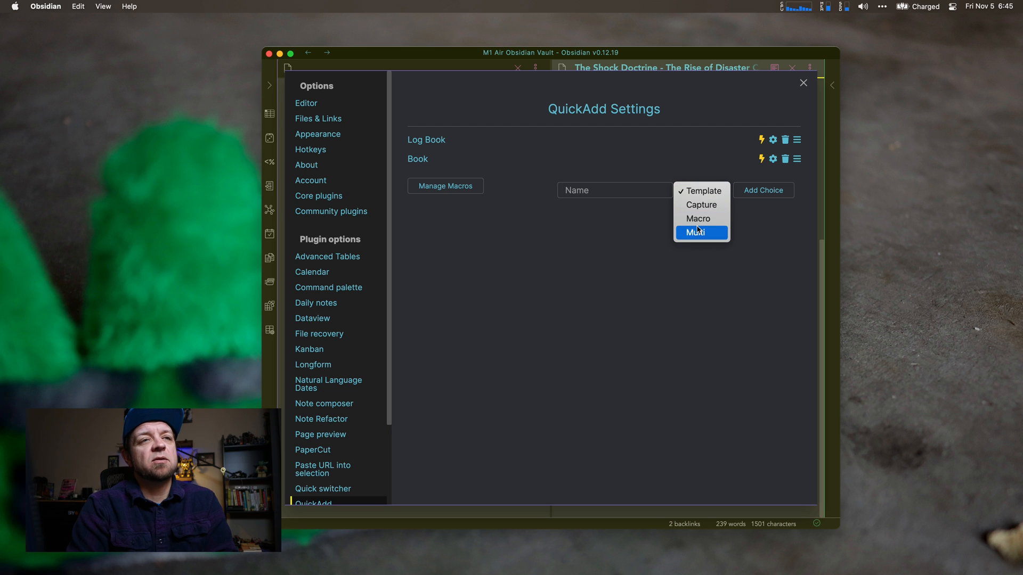
{"action": "mouse_move", "coordinate": [697, 218]}
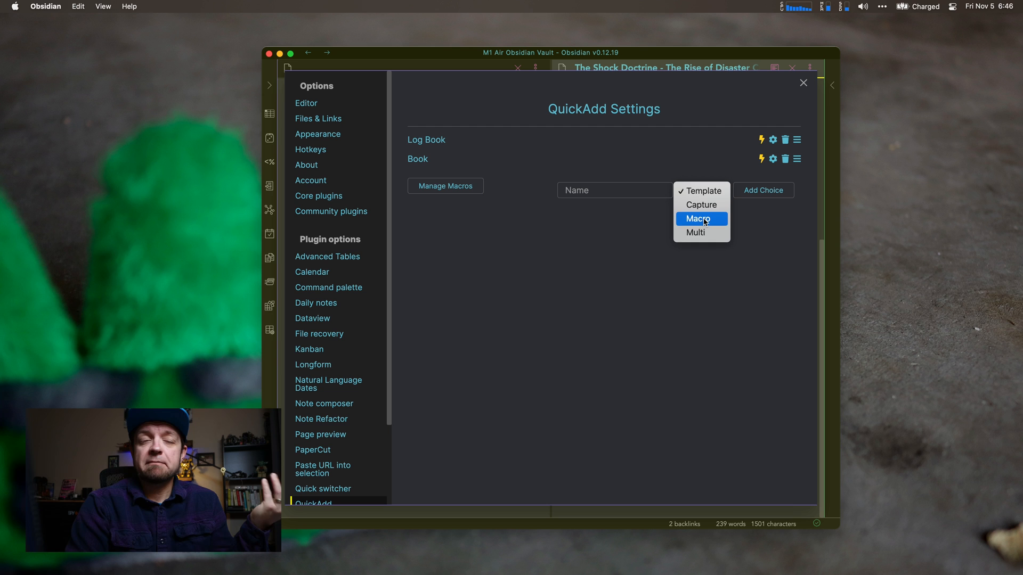
{"action": "left_click", "coordinate": [703, 191]}
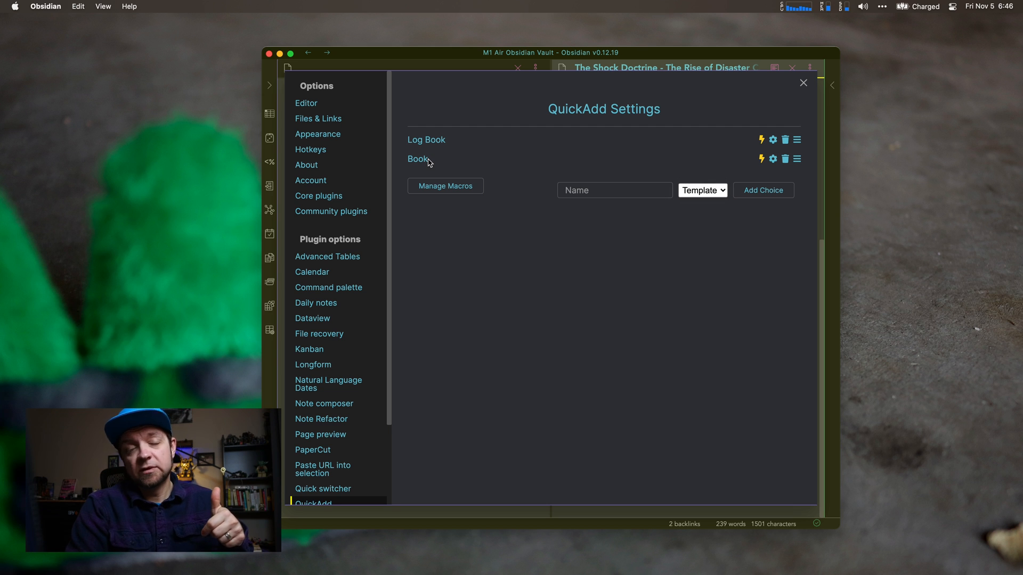
{"action": "mouse_move", "coordinate": [772, 159]}
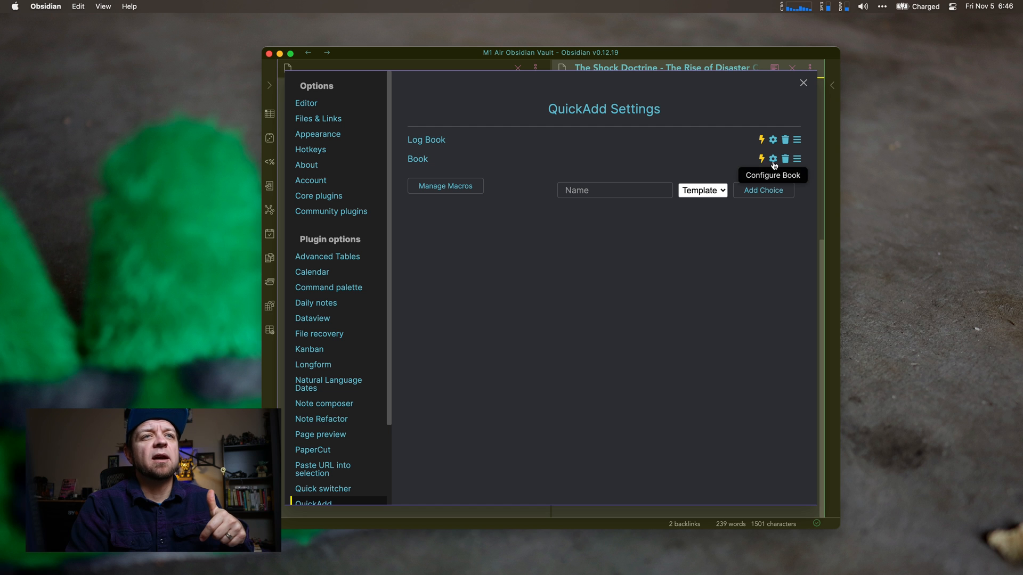
Step: Rename the Book choice to 'New Book' in its settings and close the dialog
{"action": "left_click", "coordinate": [772, 158]}
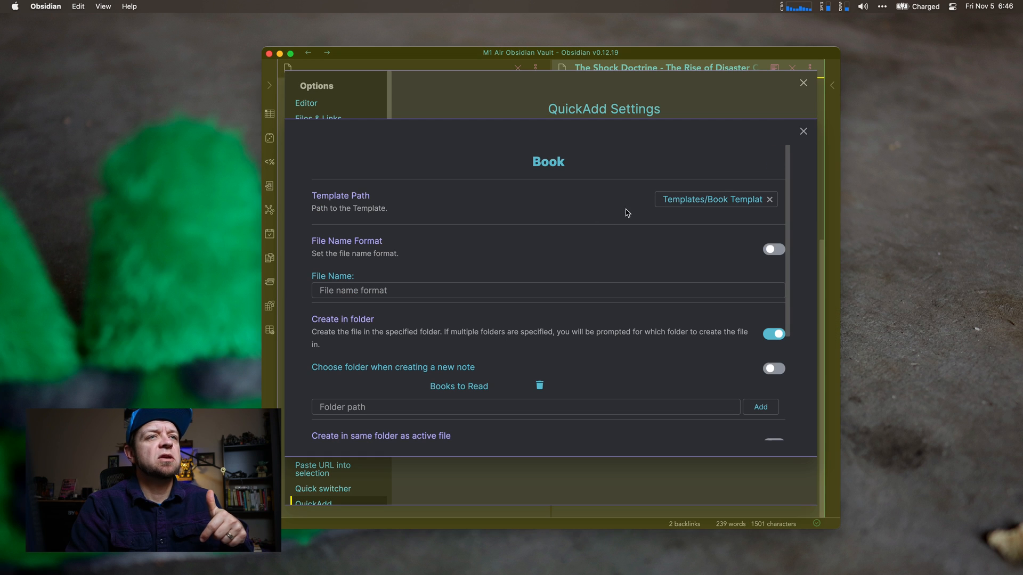
{"action": "left_click", "coordinate": [548, 160]}
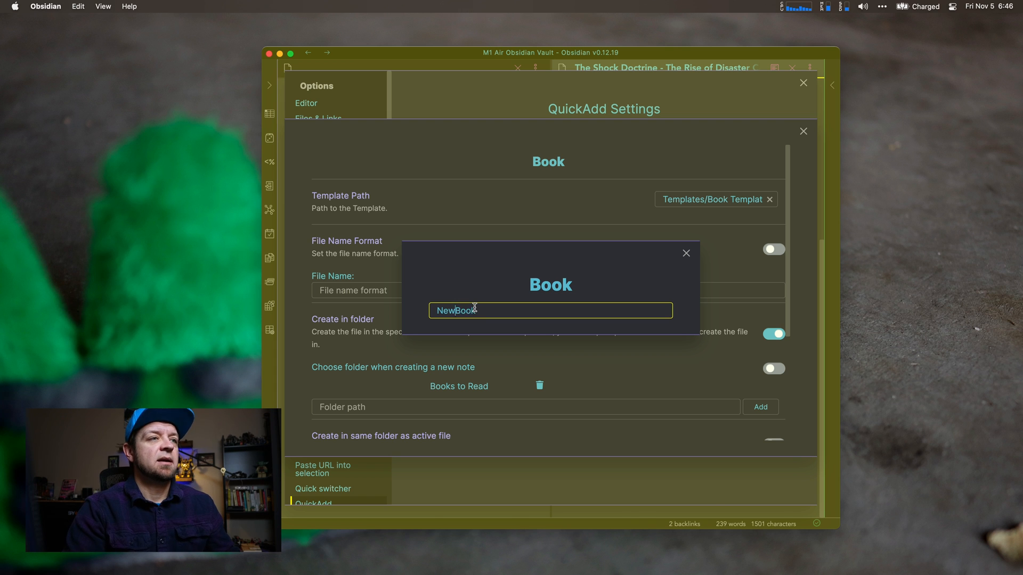
{"action": "left_click", "coordinate": [685, 253]}
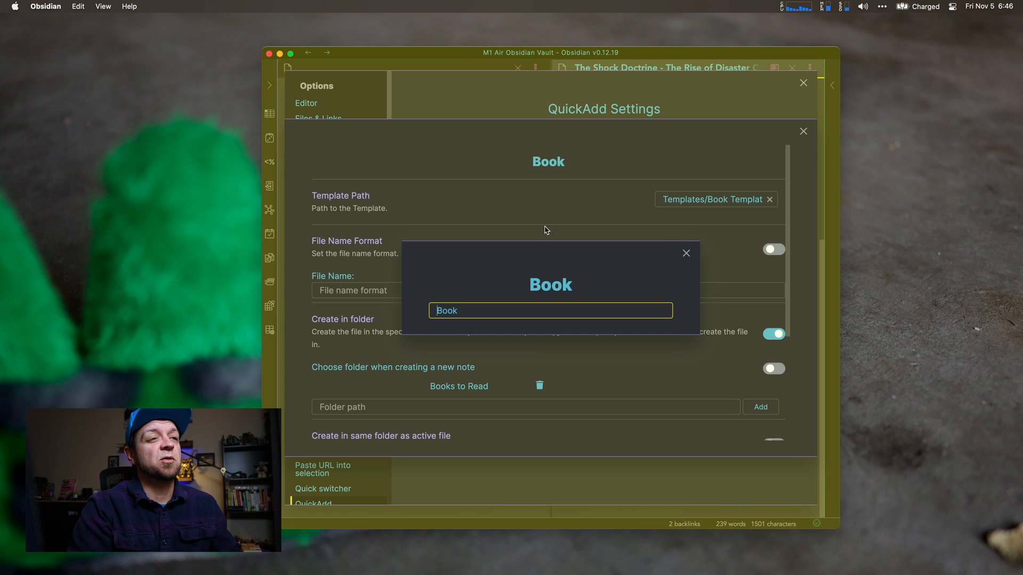
{"action": "mouse_move", "coordinate": [534, 294]}
{"action": "type", "text": "New "}
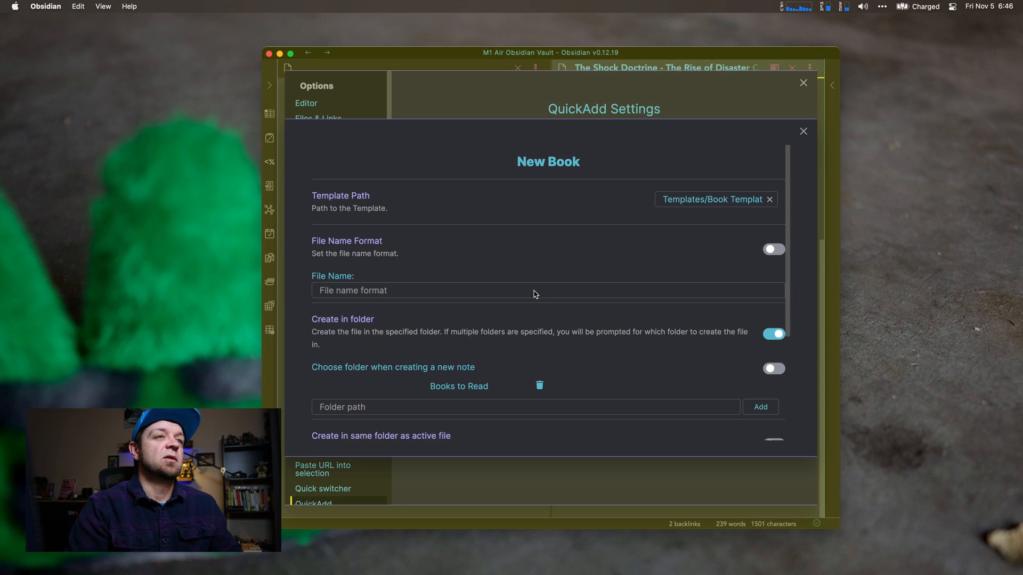
{"action": "left_click", "coordinate": [802, 131]}
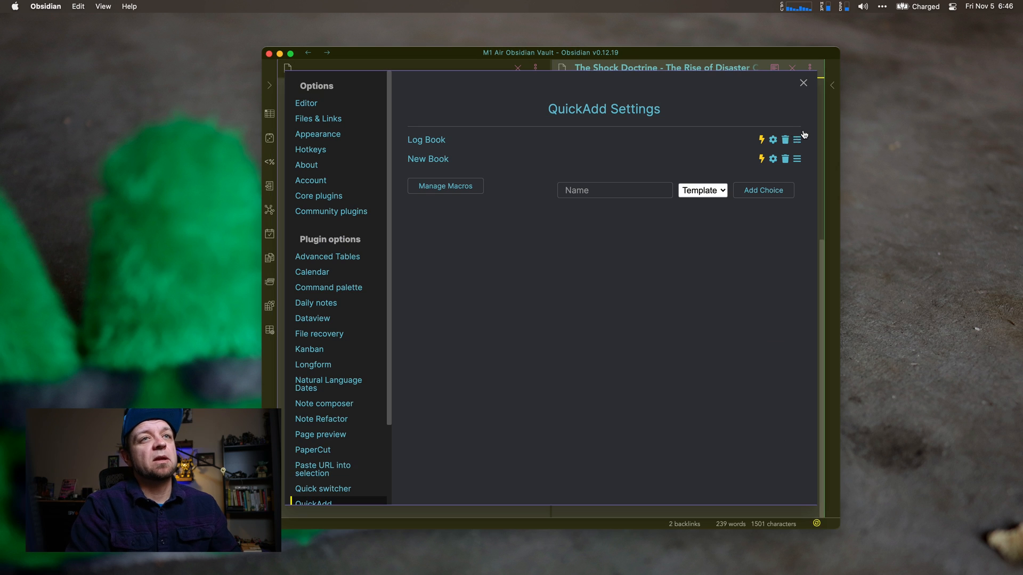
{"action": "mouse_move", "coordinate": [663, 189]}
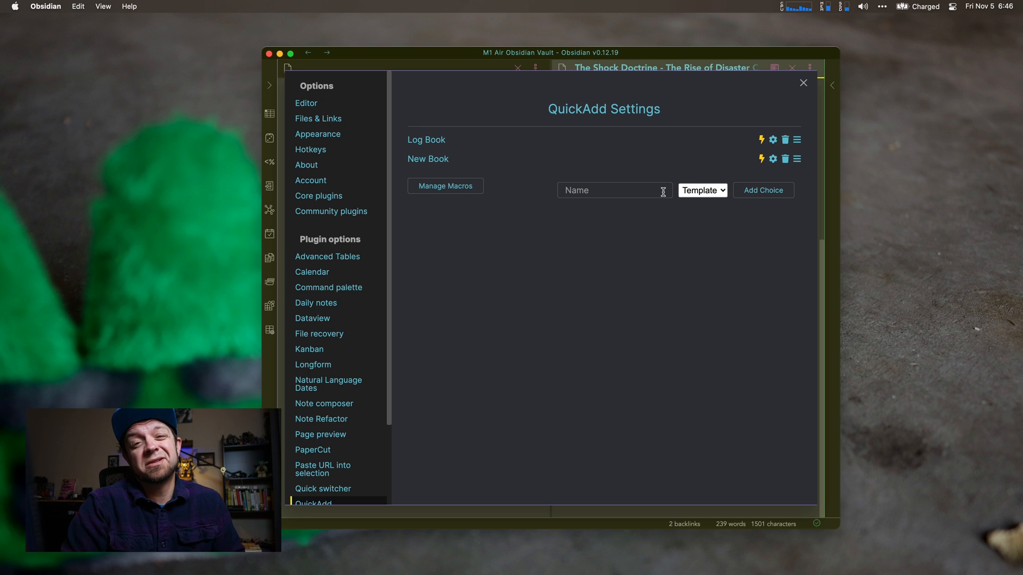